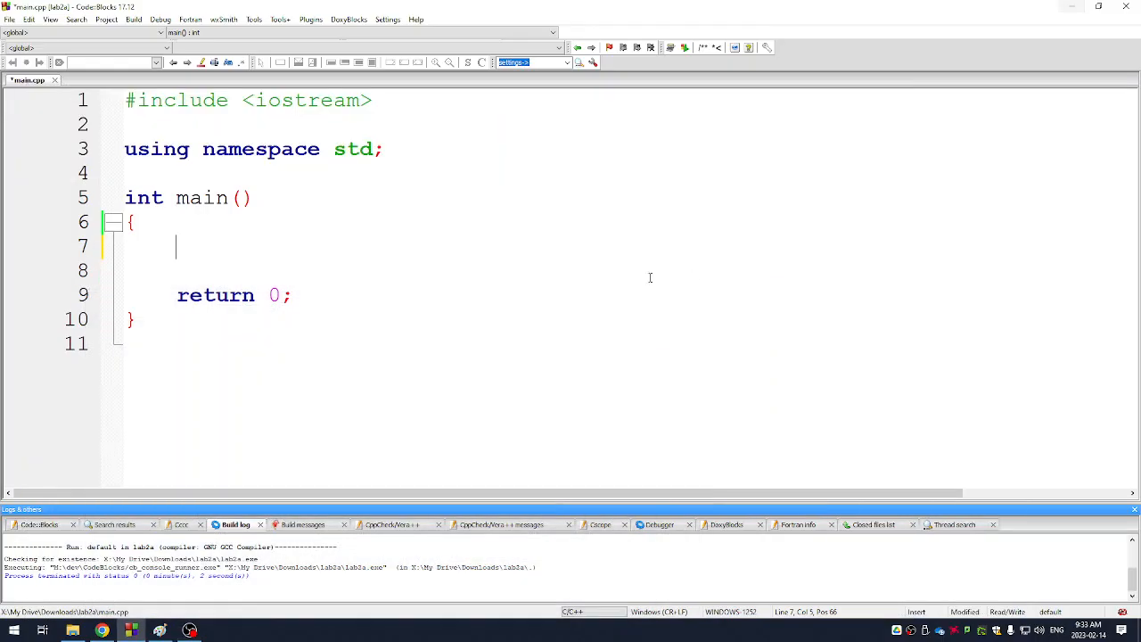
pyautogui.moveTo(532, 207)
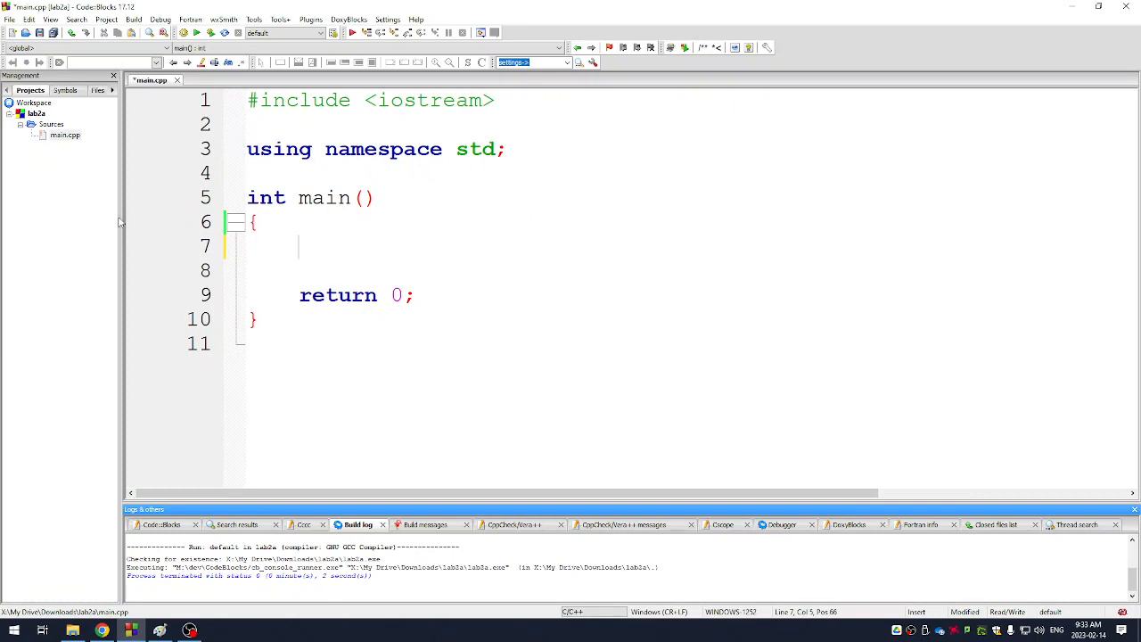
# Place the cursor on the empty line inside main to begin editing
pyautogui.click(64, 135)
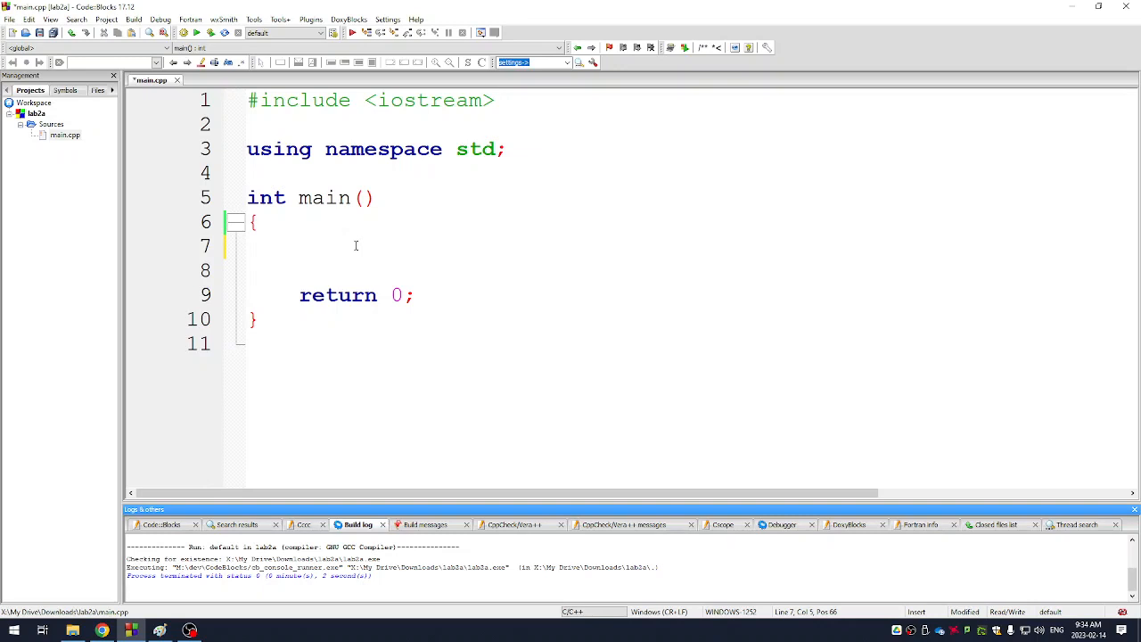
# Write cout<<"hello"<<endl; as the first statement in main
pyautogui.write('cout<')
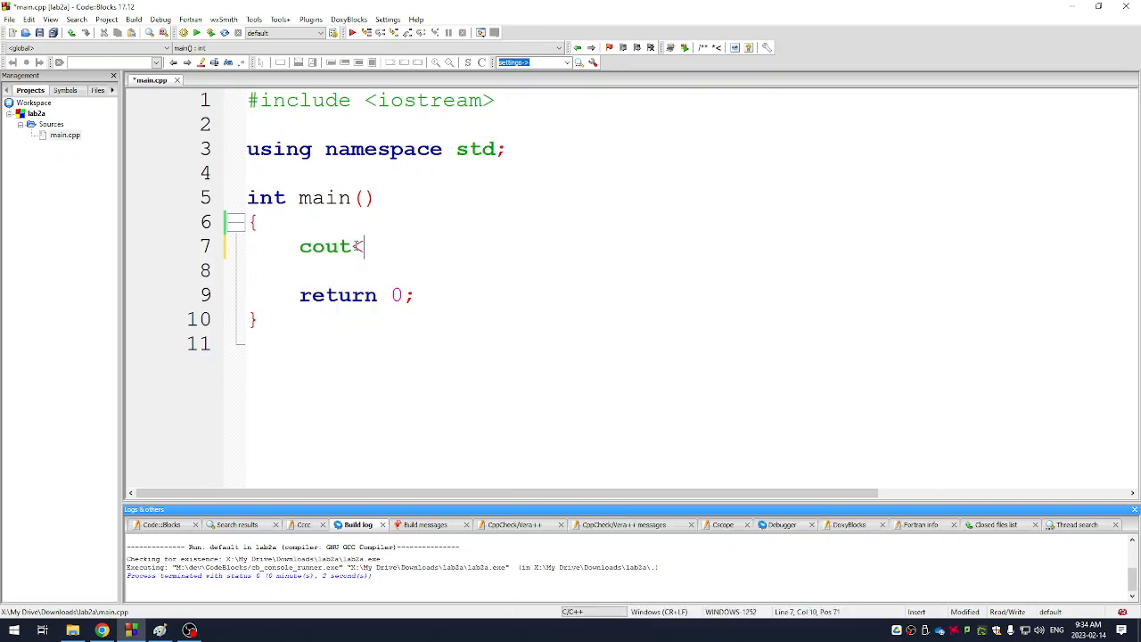
pyautogui.write('<')
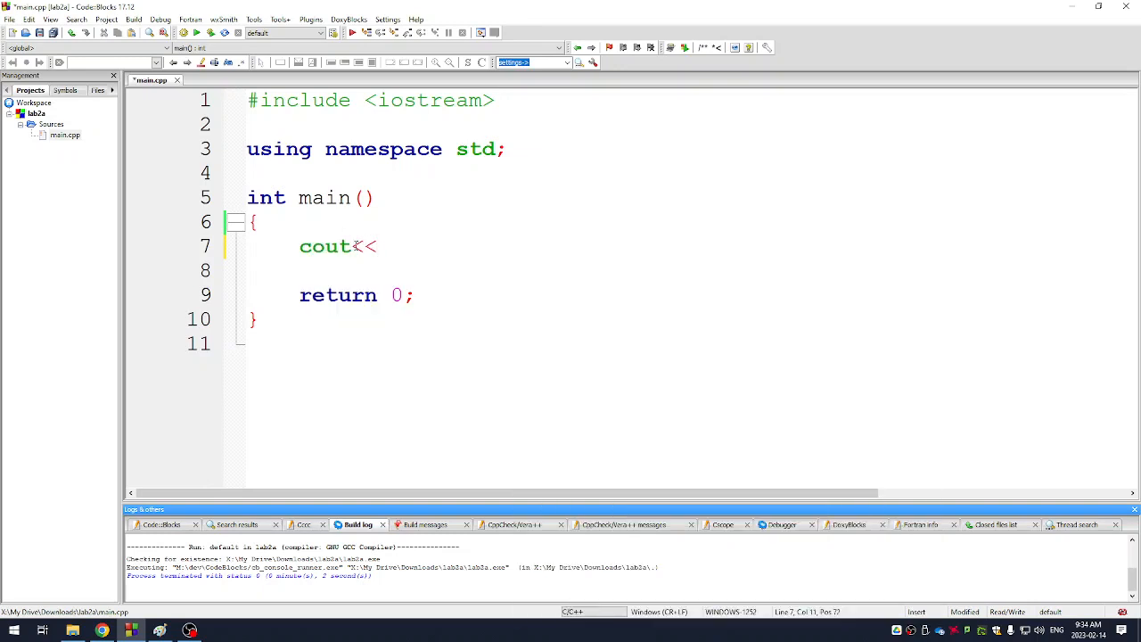
pyautogui.write('"')
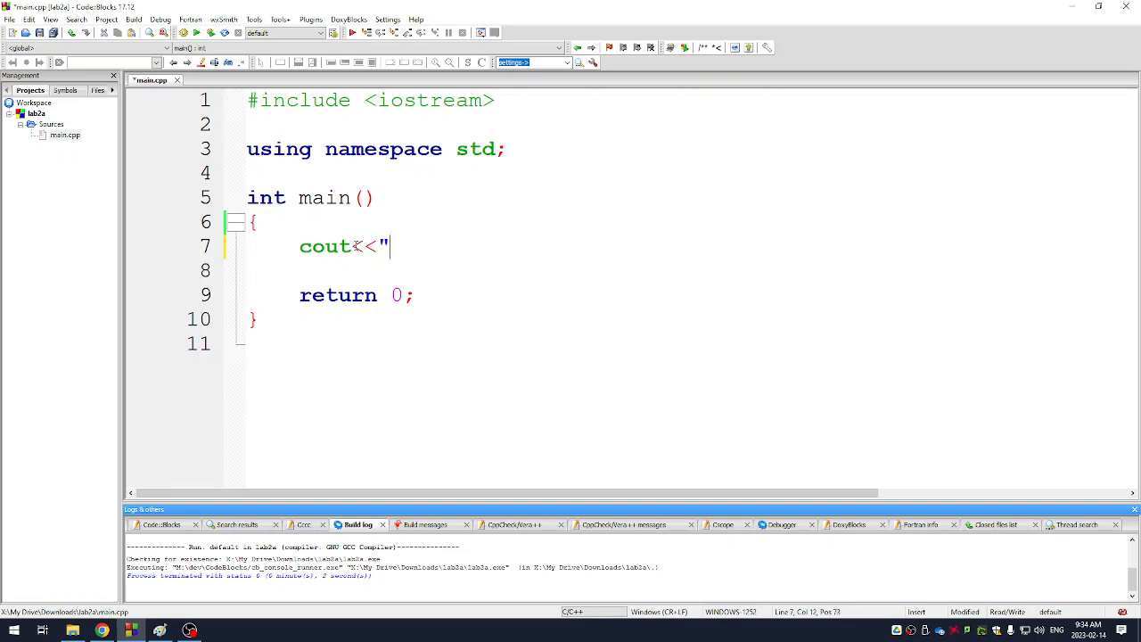
pyautogui.write('hello')
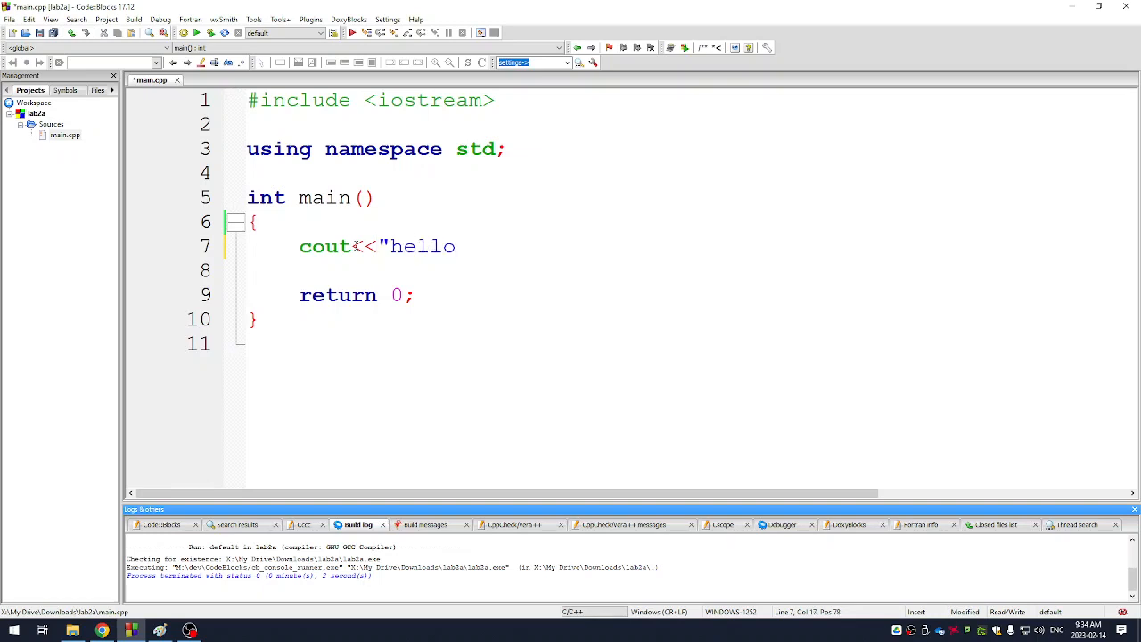
pyautogui.write('<<endl;')
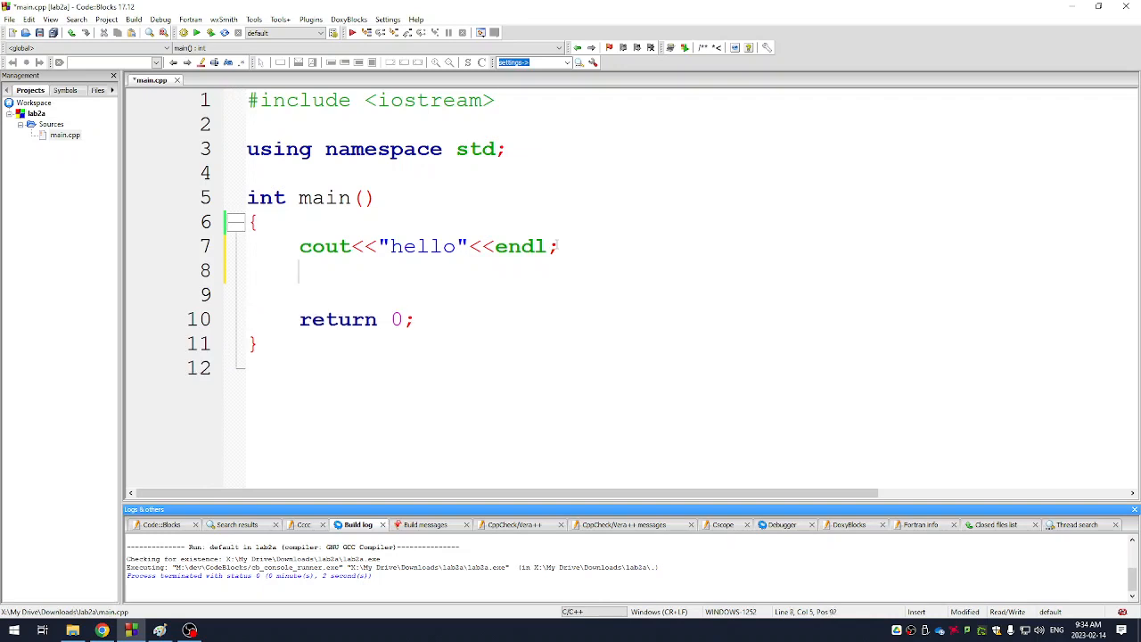
# Write cout<<63 + 21<<endl; on the next line, correcting the mistyped > sign
pyautogui.write('cout>')
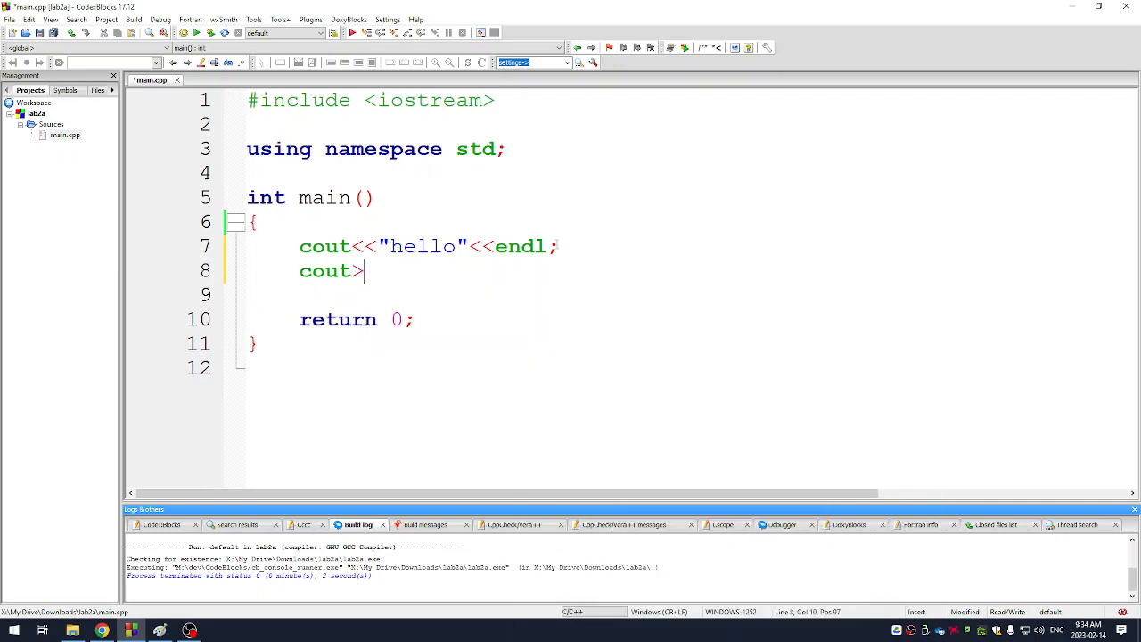
pyautogui.press('Backspace')
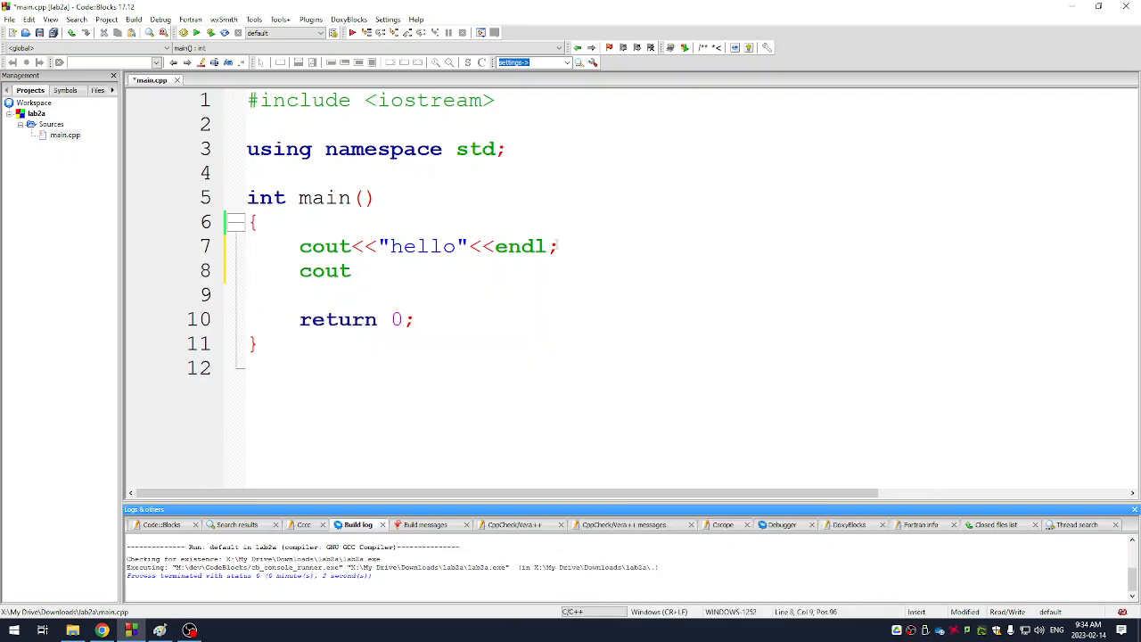
pyautogui.write('<<6')
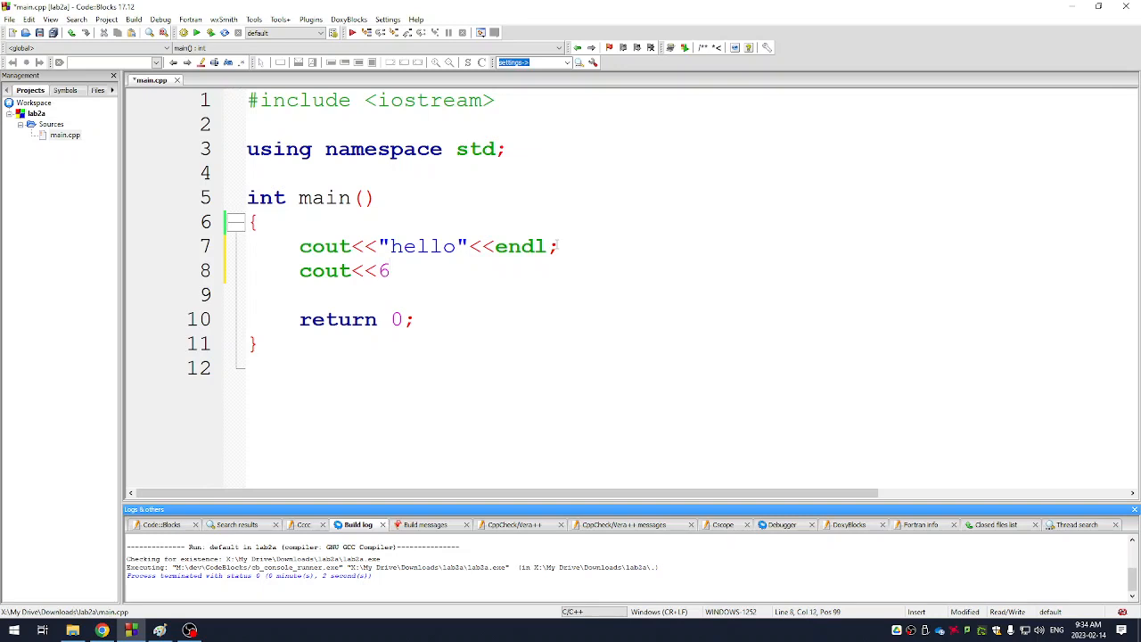
pyautogui.write('3 +')
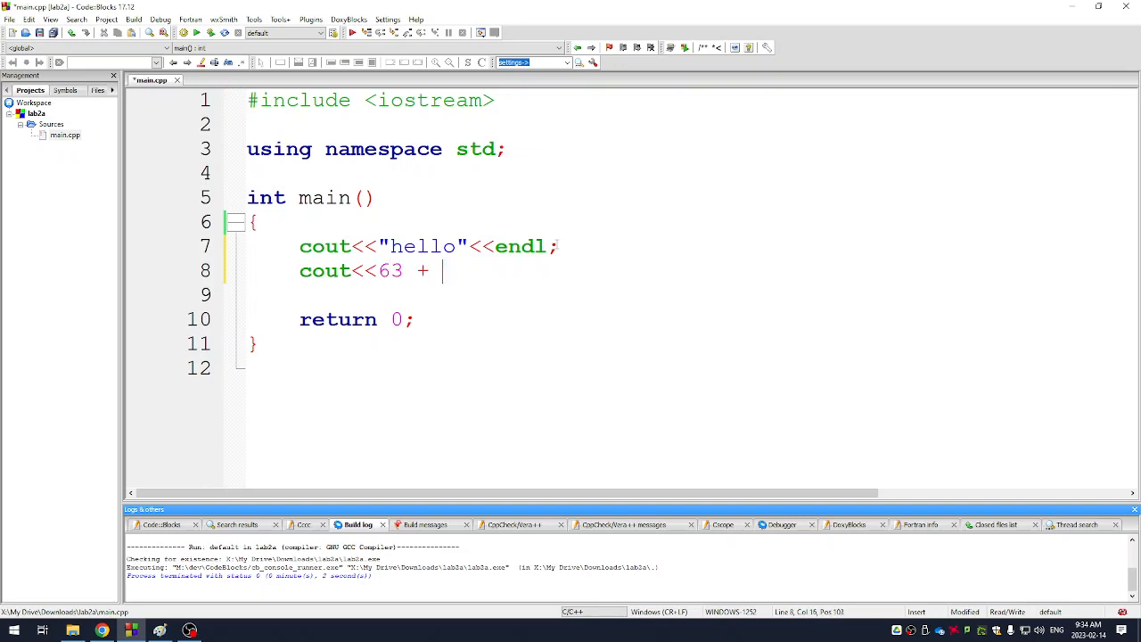
pyautogui.write('21<<en')
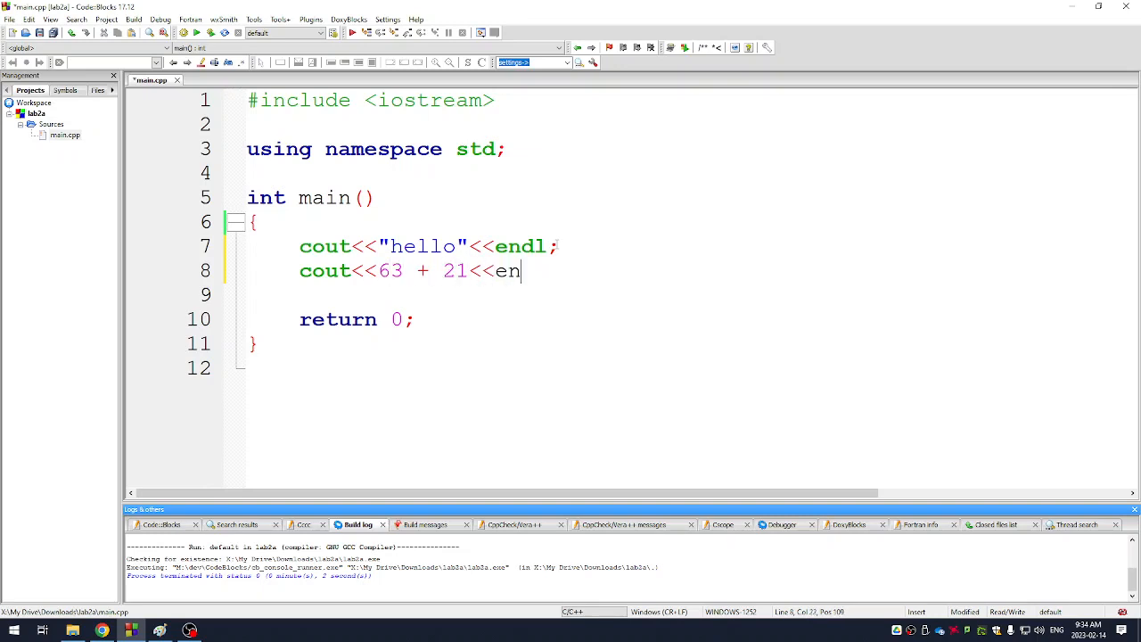
pyautogui.write('dl;')
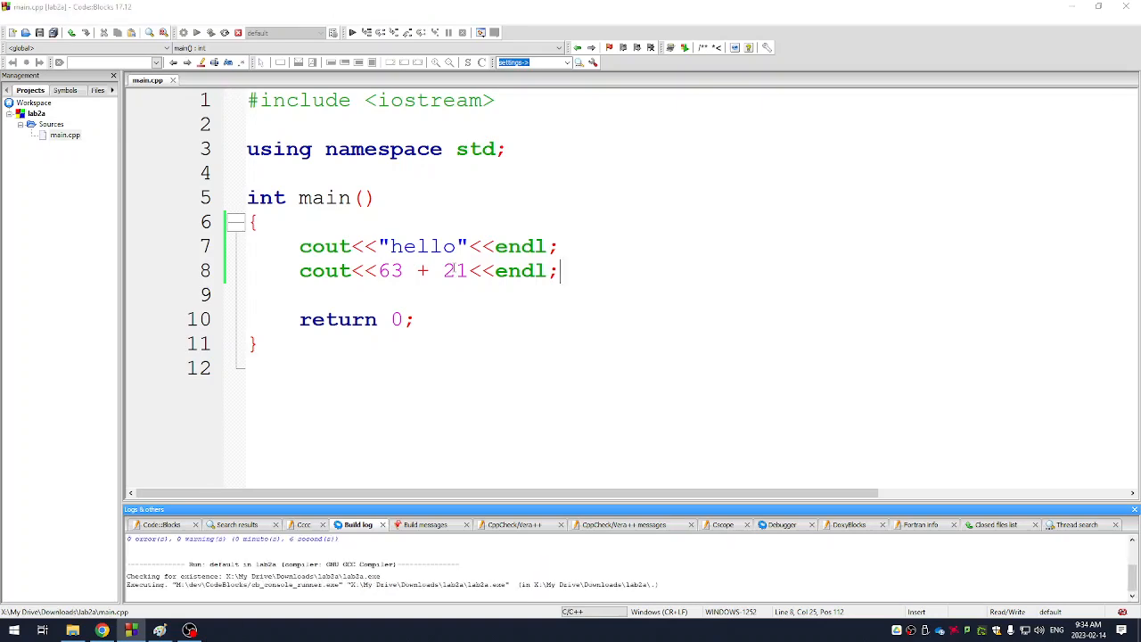
# Build and run the program to see hello and 84 in the console
pyautogui.click(197, 32)
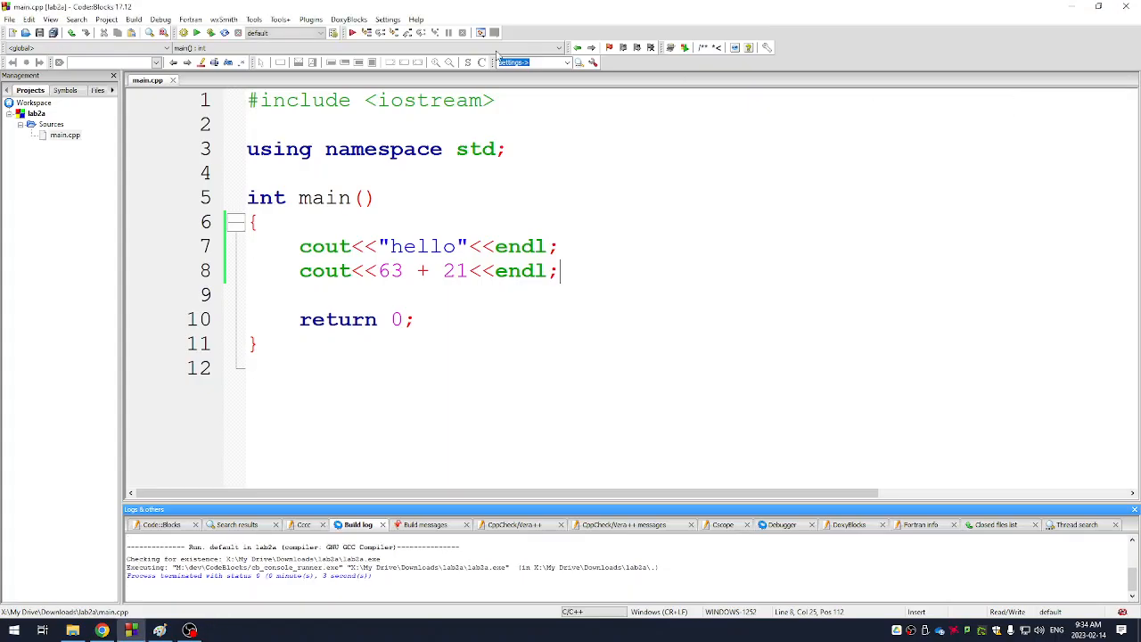
pyautogui.moveTo(210, 32)
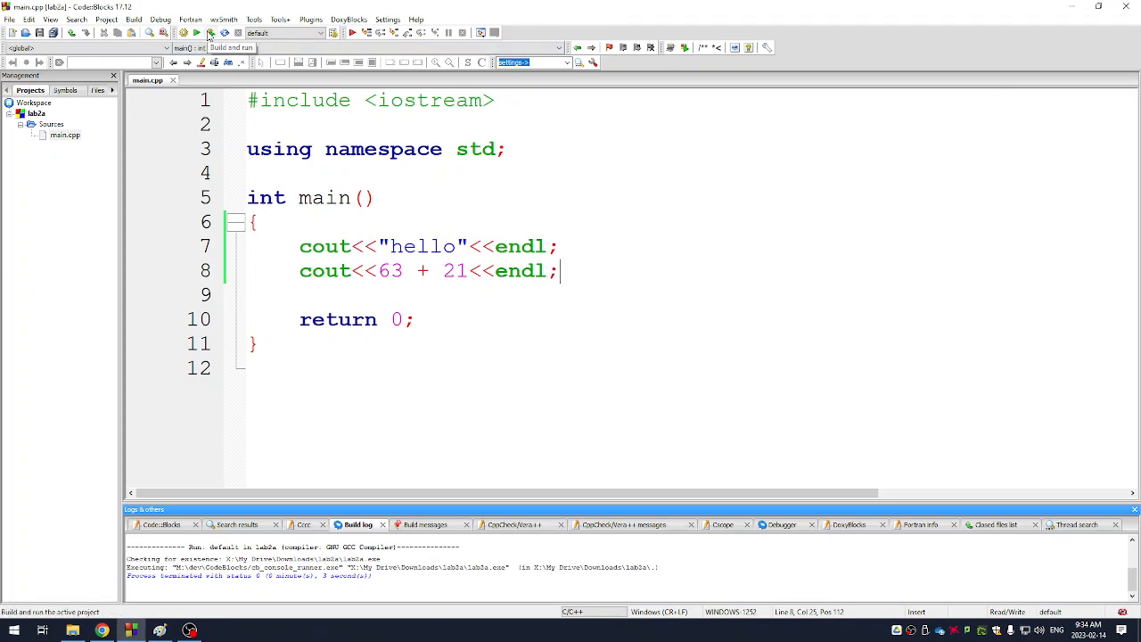
pyautogui.click(134, 18)
pyautogui.write('in')
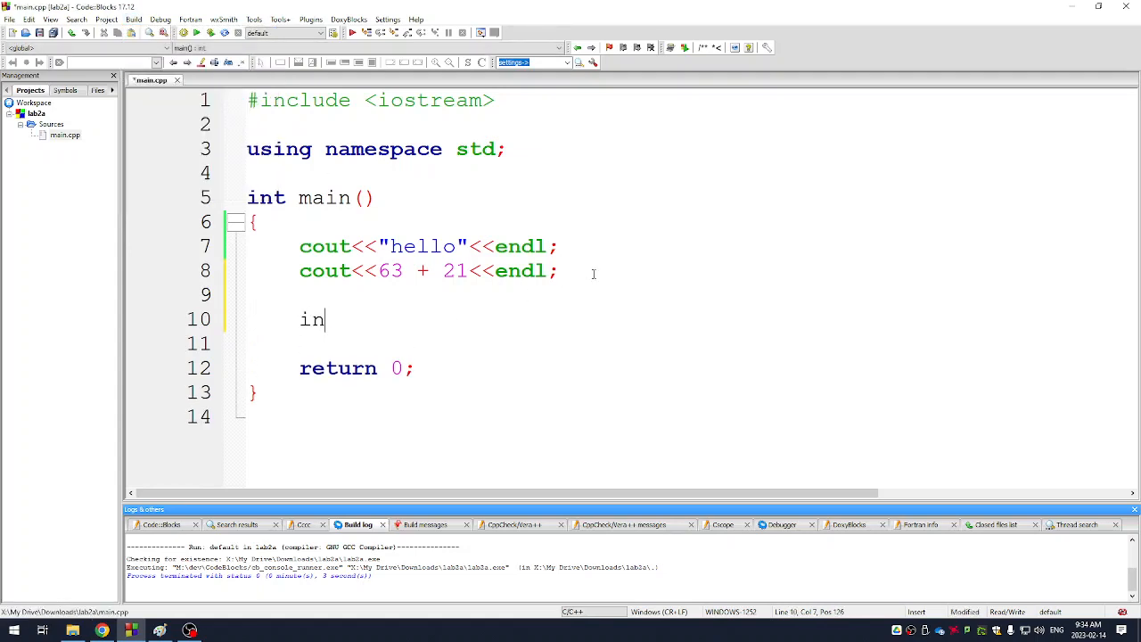
# Begin an integer declaration with "int numb" on the line below the prints
pyautogui.write('t')
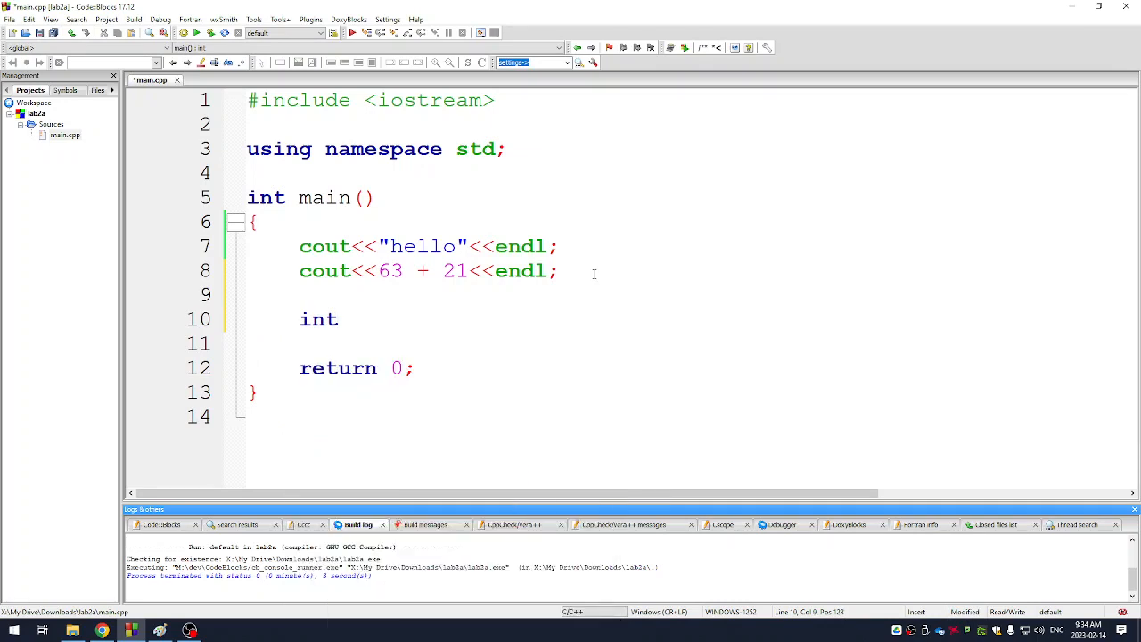
pyautogui.moveTo(431, 345)
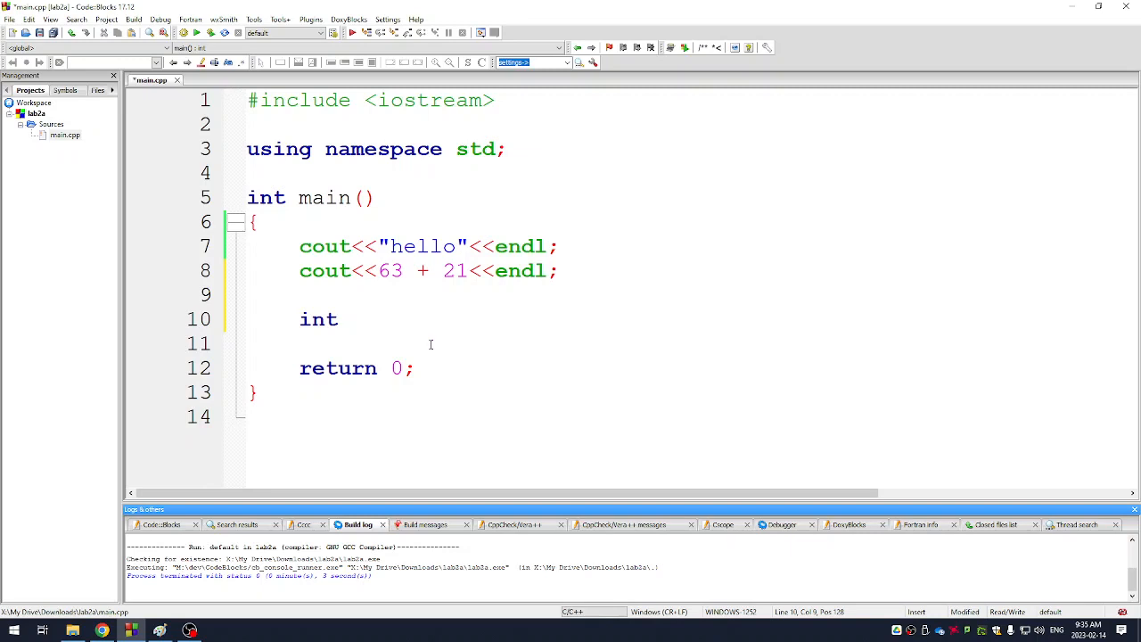
pyautogui.write('numb')
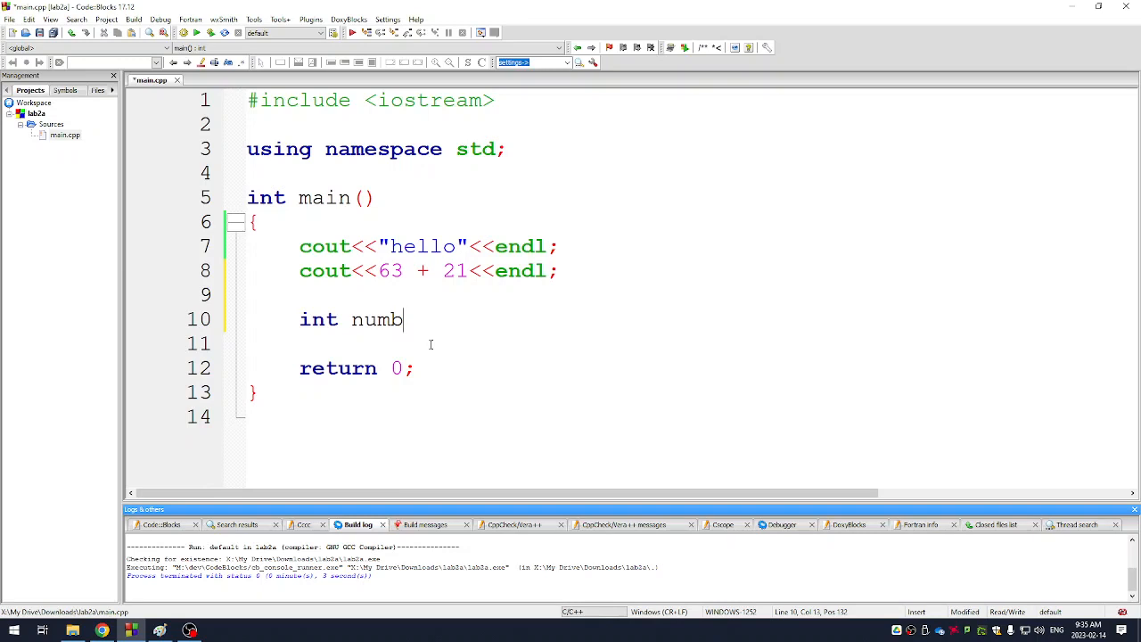
pyautogui.click(189, 631)
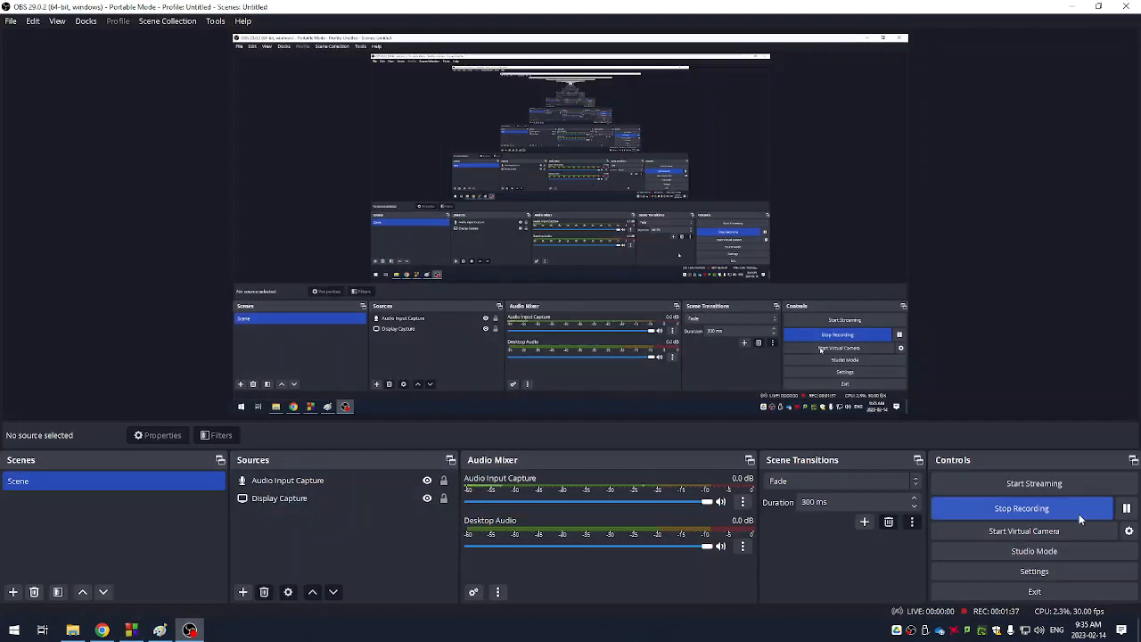
pyautogui.moveTo(1099, 250)
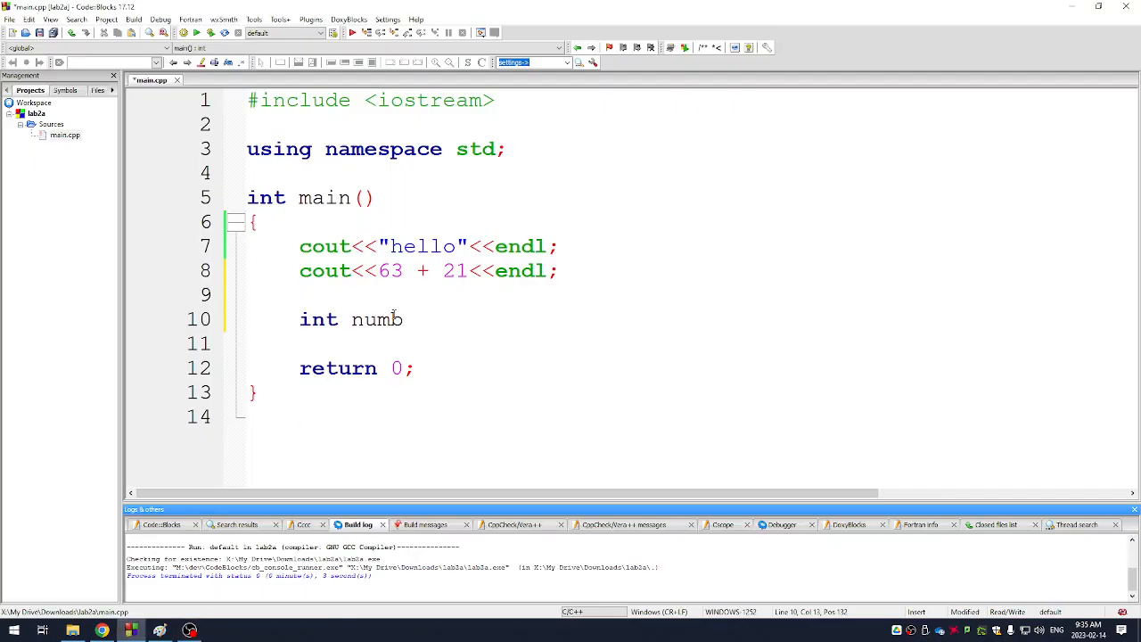
# Complete the declaration as int number1; on its own line
pyautogui.write('er1;')
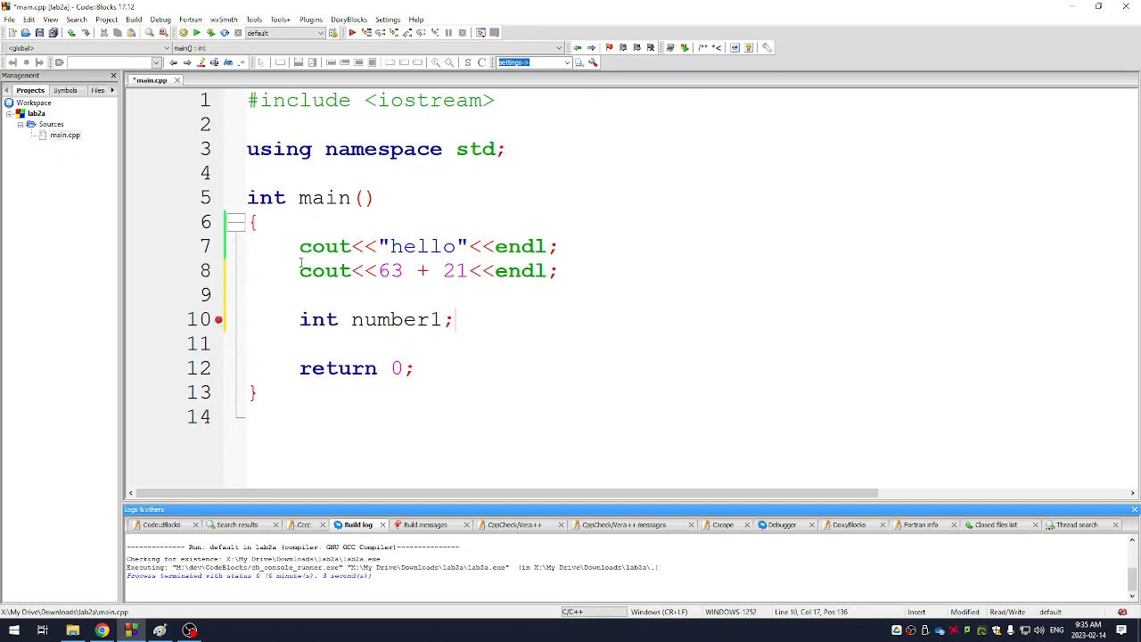
# Debug to the breakpoint showing number1's uninitialized value, then stop the debugger
pyautogui.click(202, 32)
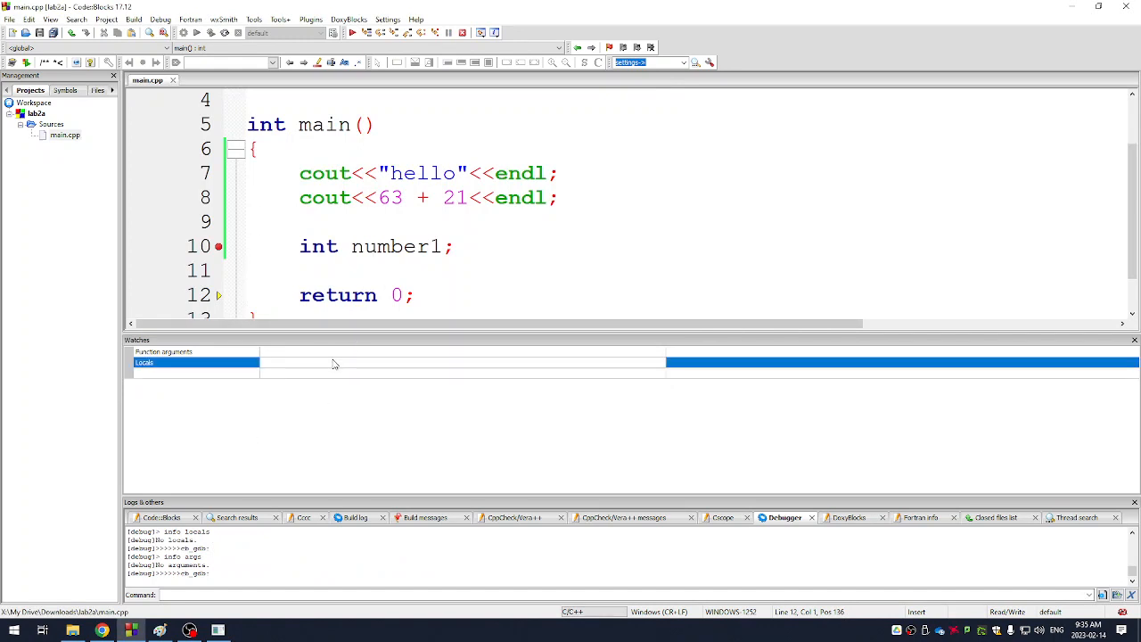
pyautogui.moveTo(348, 367)
pyautogui.write('number1')
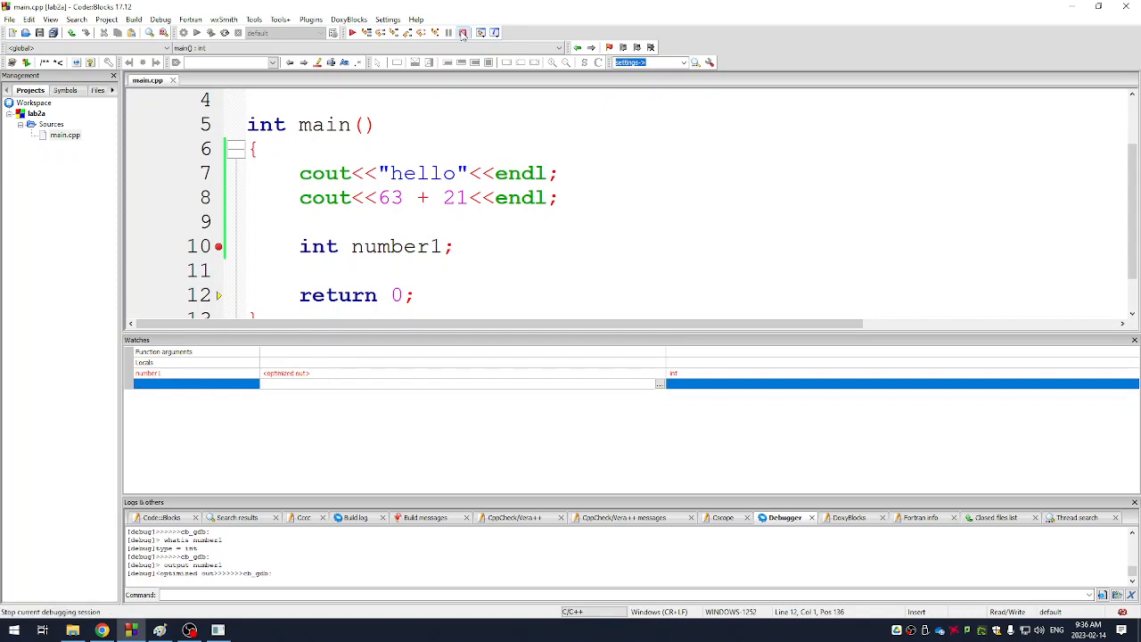
pyautogui.click(464, 32)
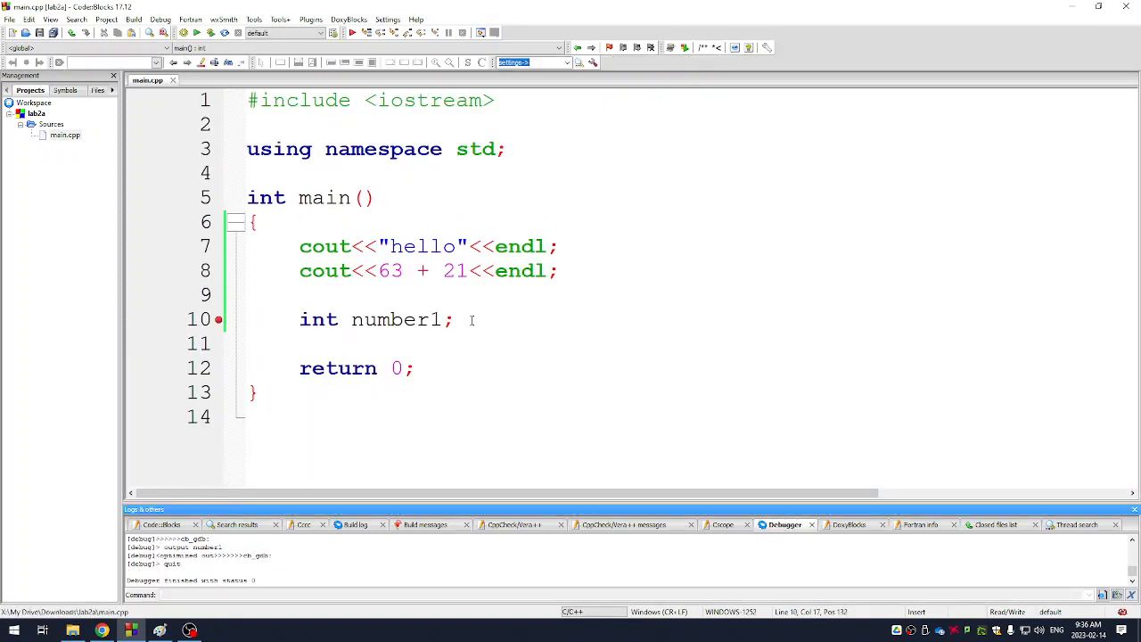
# Initialize number1 to 70 in its declaration and build and run
pyautogui.write('=')
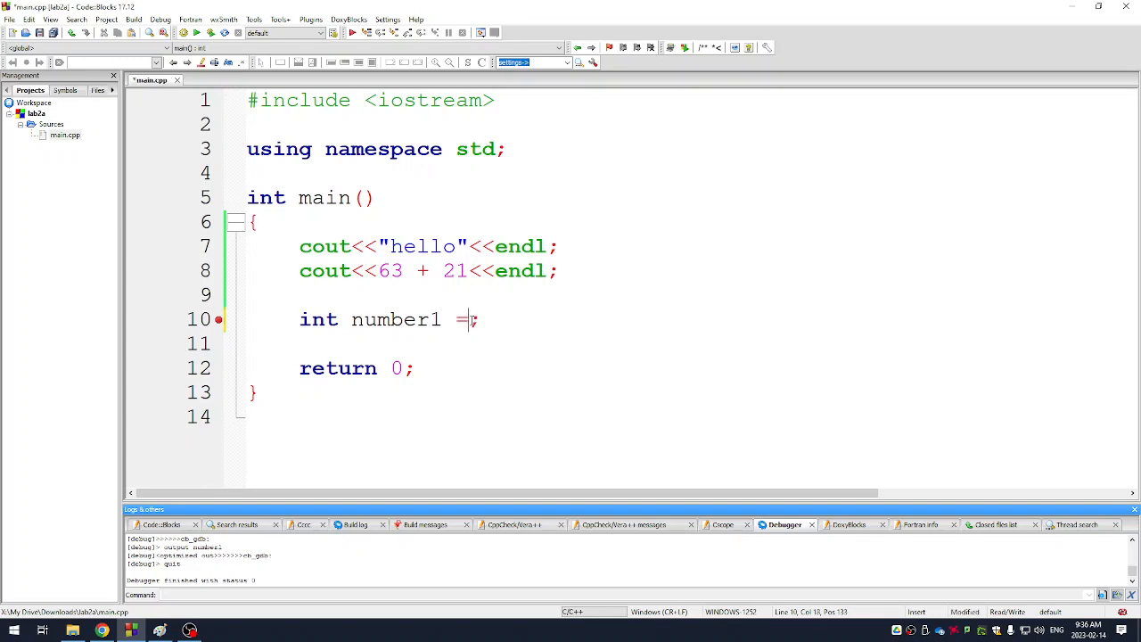
pyautogui.write('7')
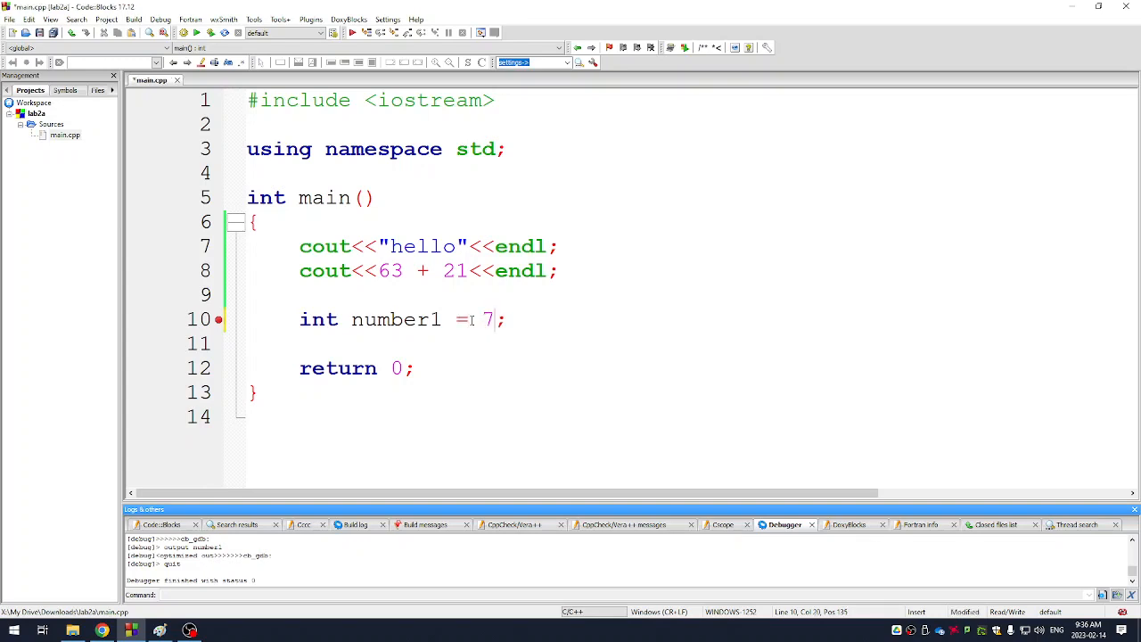
pyautogui.write('0')
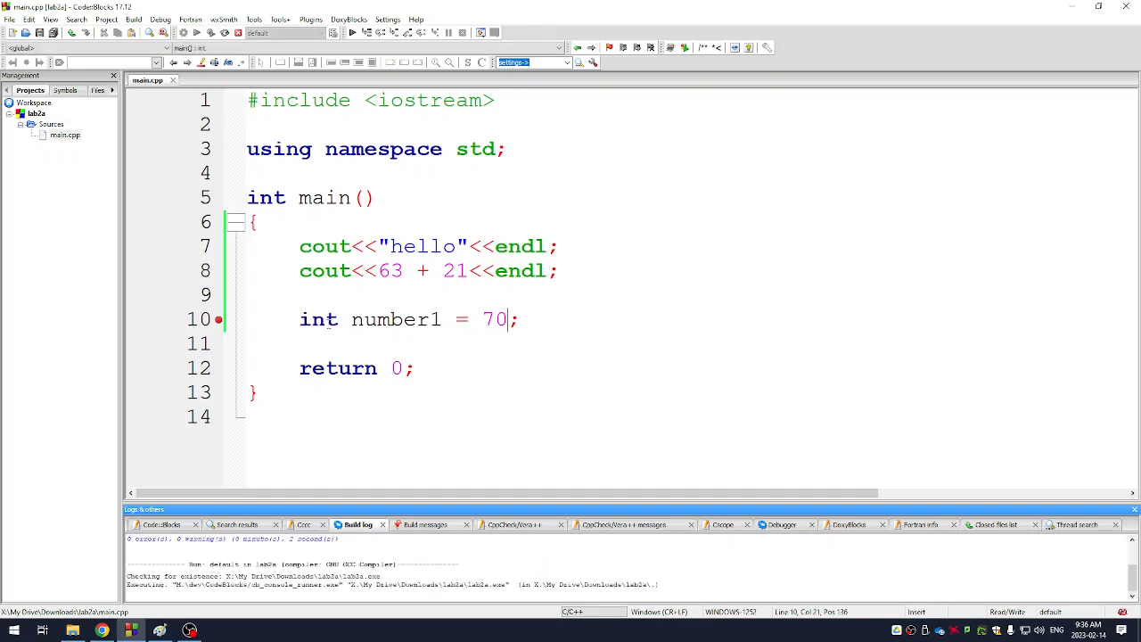
pyautogui.click(352, 32)
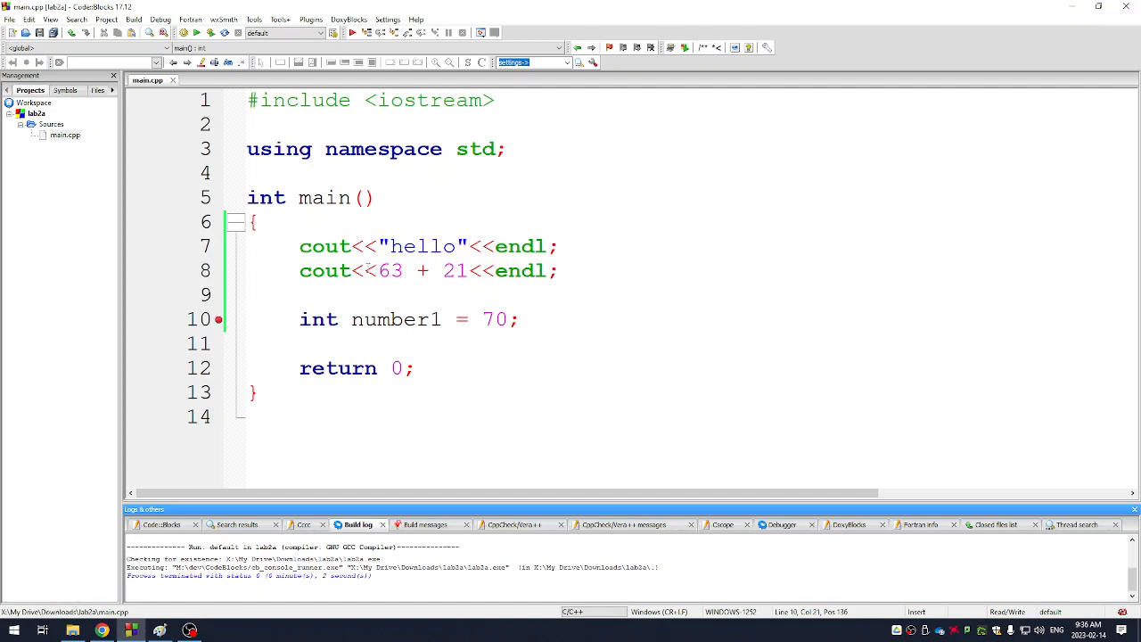
pyautogui.moveTo(353, 44)
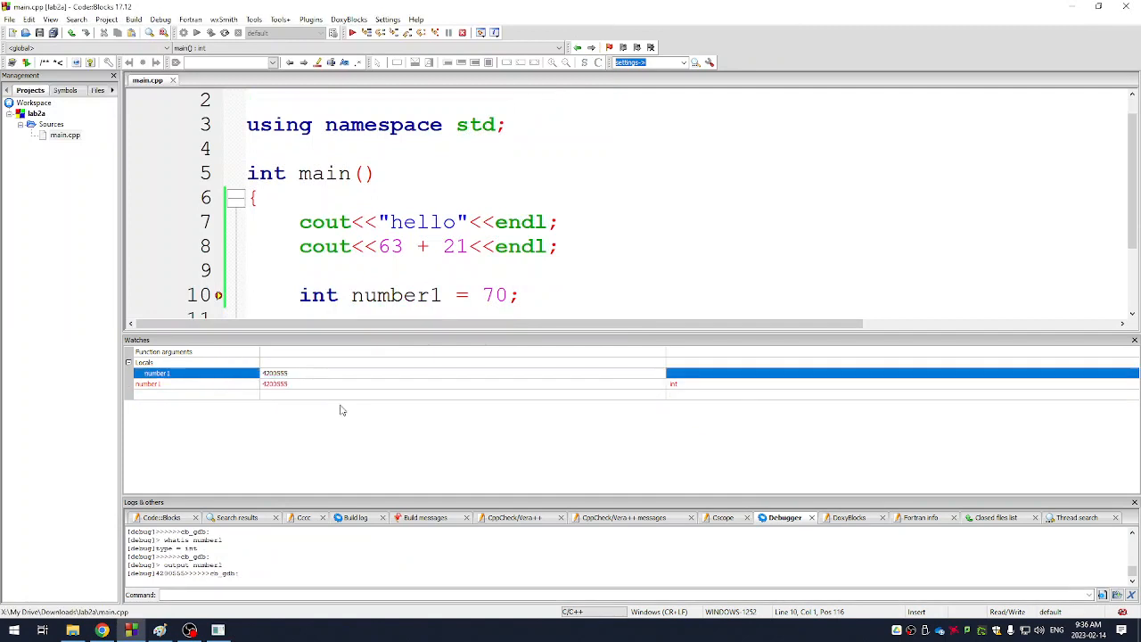
pyautogui.moveTo(214, 378)
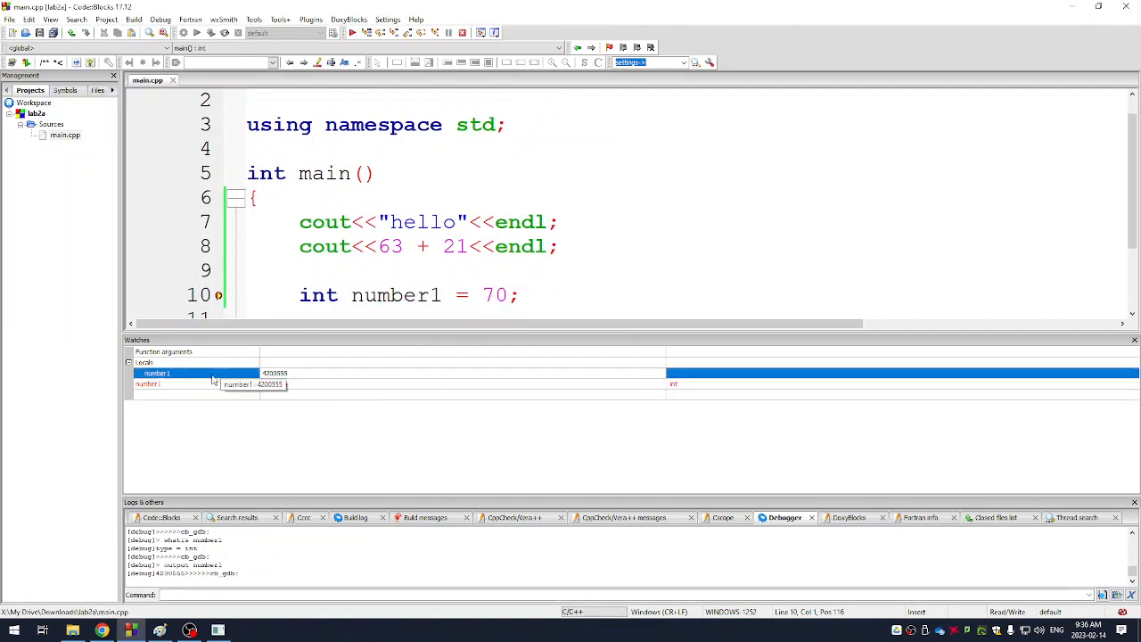
# Watch number1 and step past its declaration so it changes from garbage to 70
pyautogui.rightClick(157, 373)
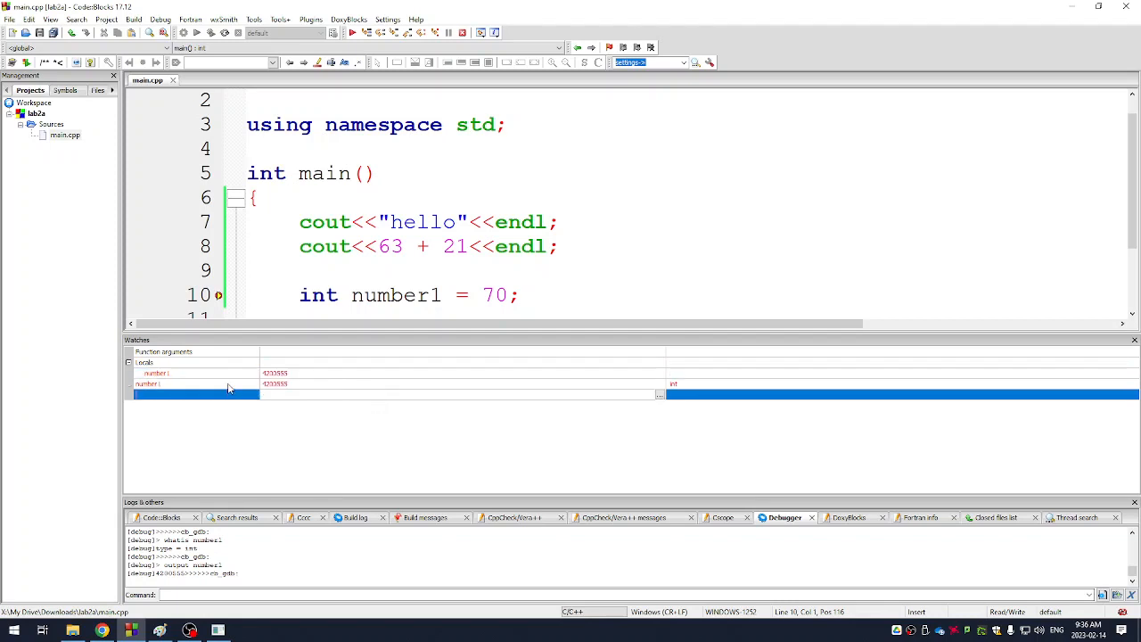
pyautogui.click(179, 384)
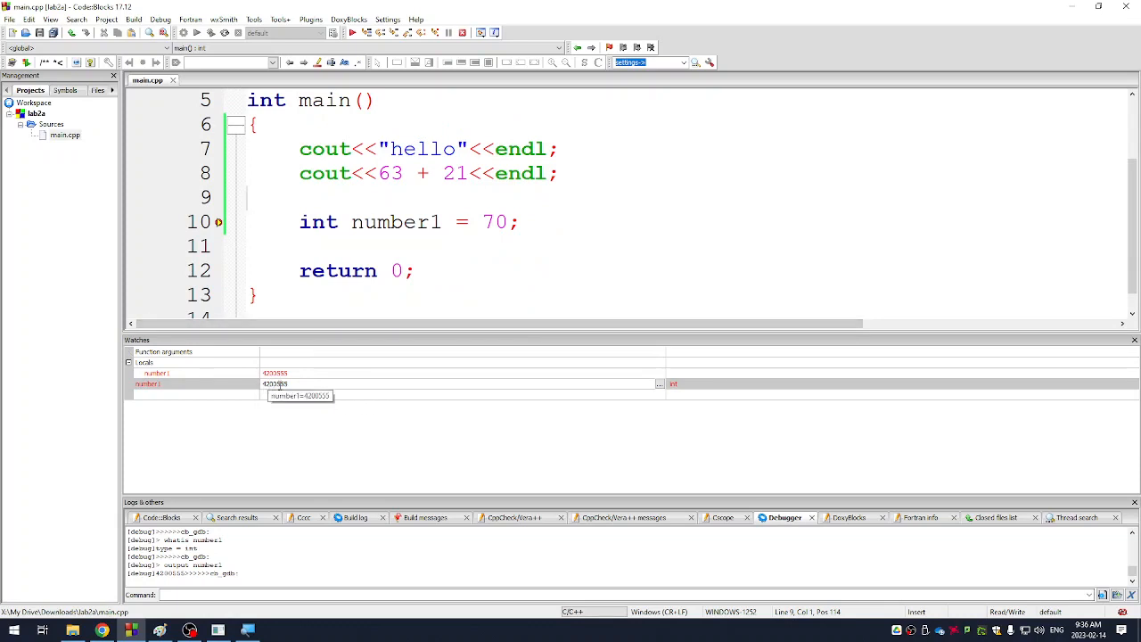
pyautogui.moveTo(353, 372)
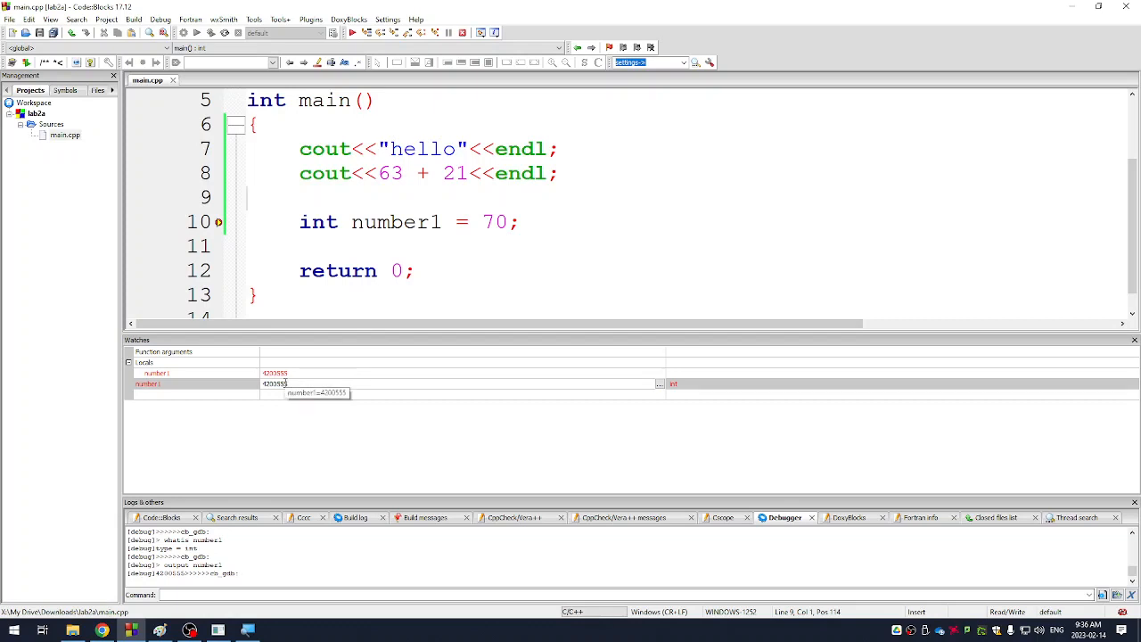
pyautogui.click(179, 383)
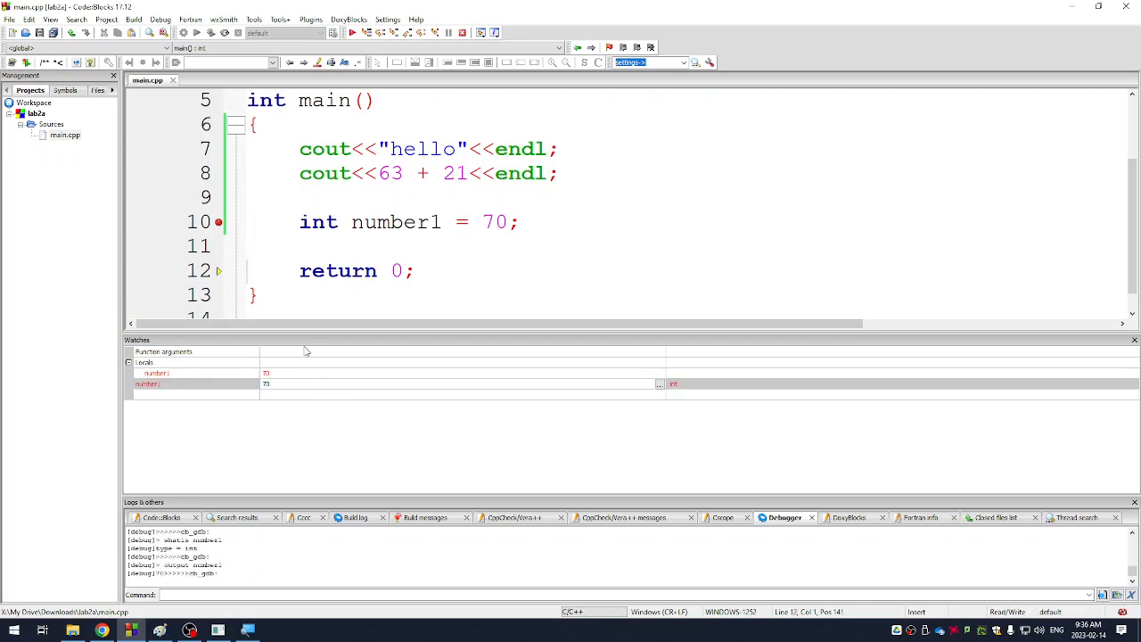
pyautogui.moveTo(267, 383)
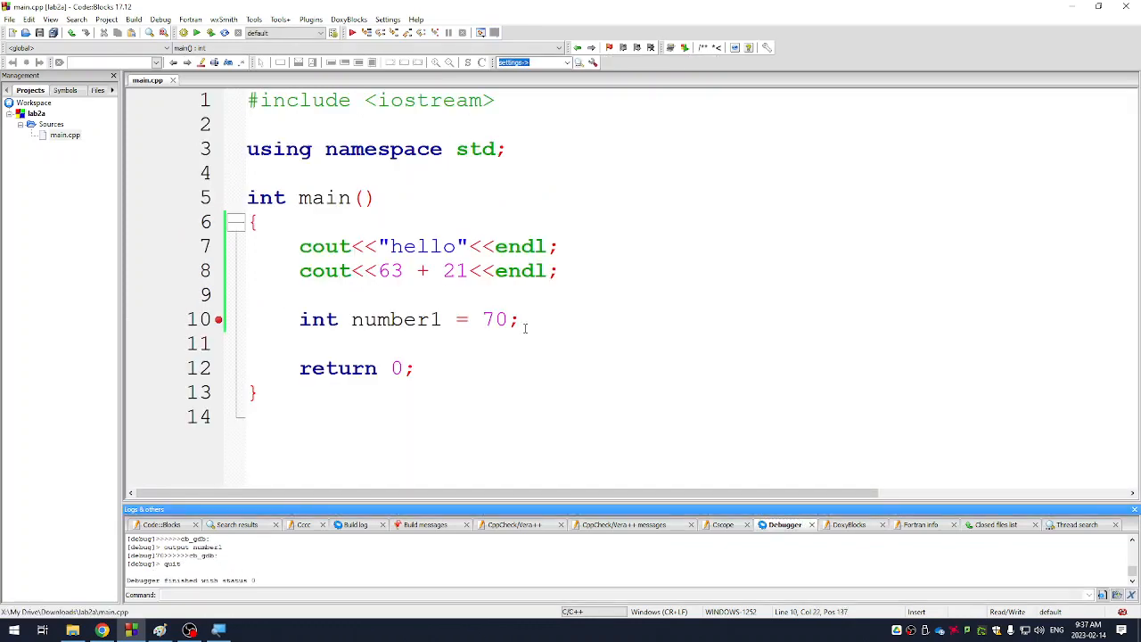
# Declare int number2 = 100; below number1 and start a blank line after it
pyautogui.write('int')
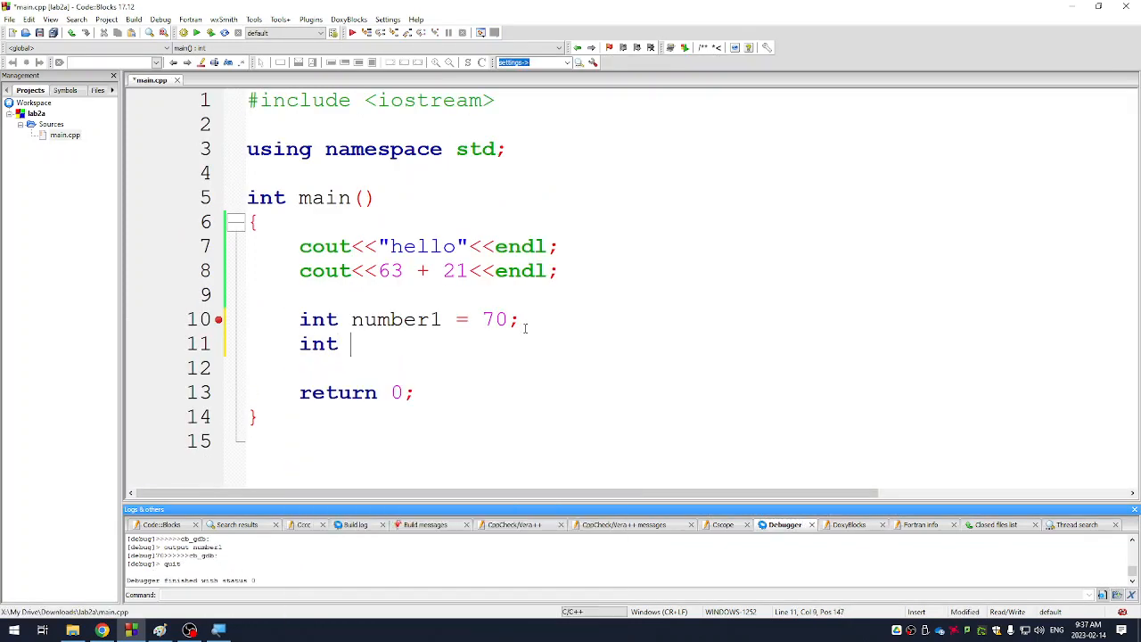
pyautogui.write('numb')
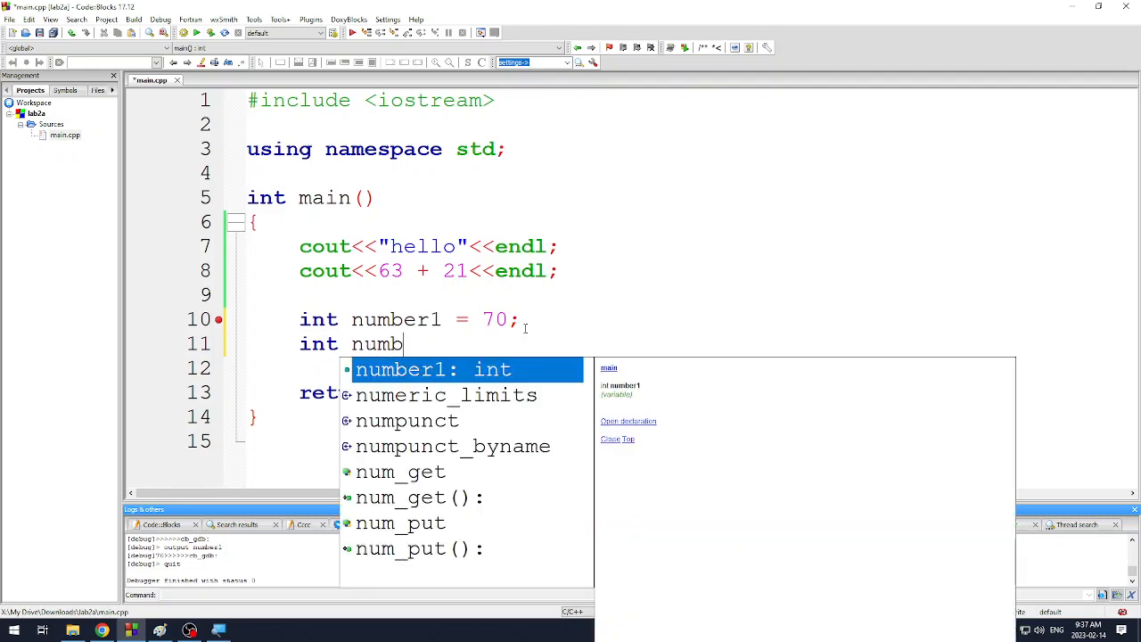
pyautogui.write('er')
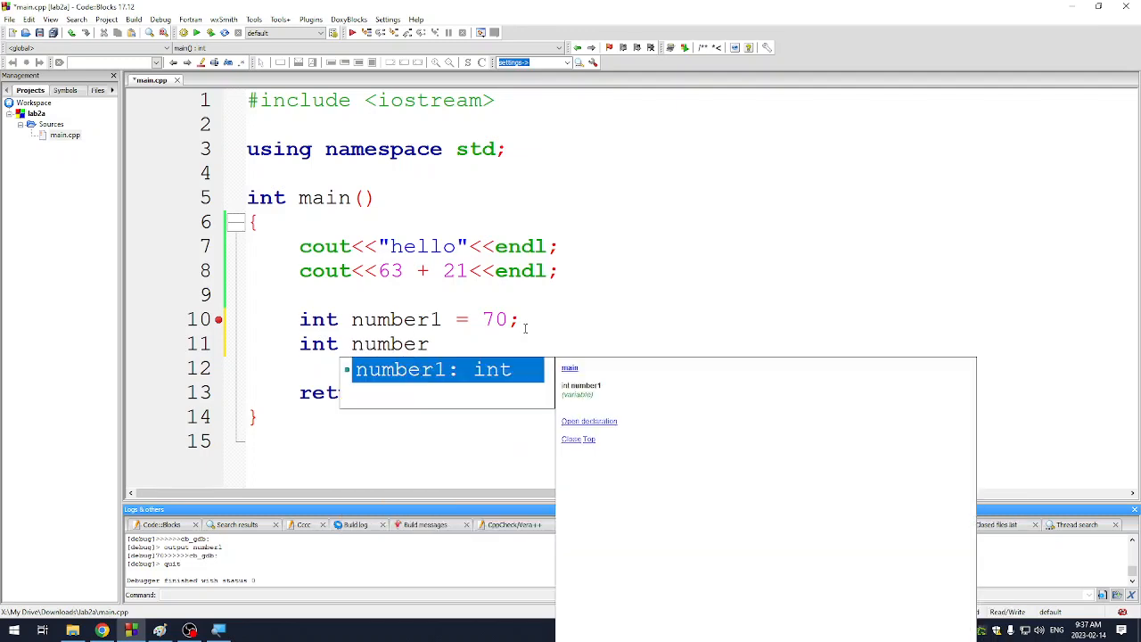
pyautogui.write('2')
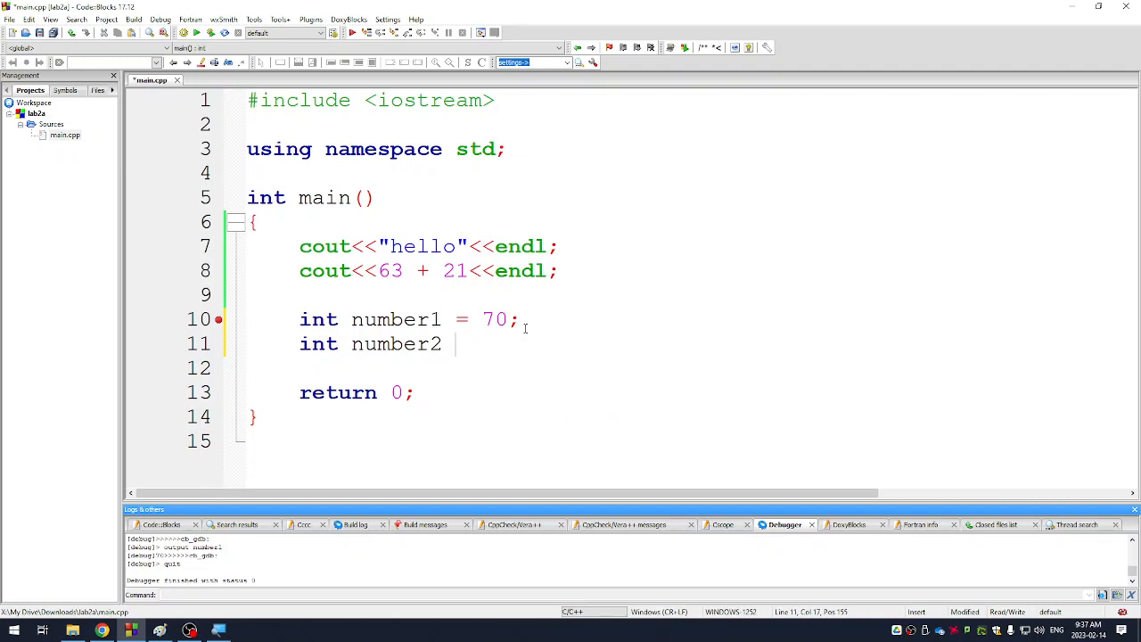
pyautogui.write('= 100;')
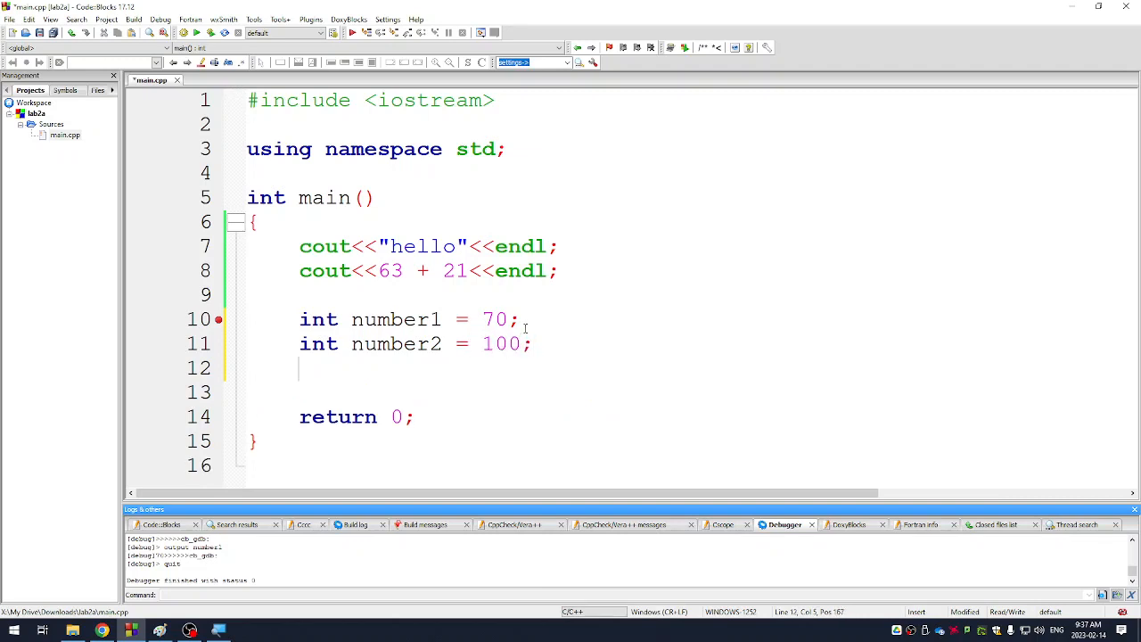
pyautogui.doubleClick(396, 319)
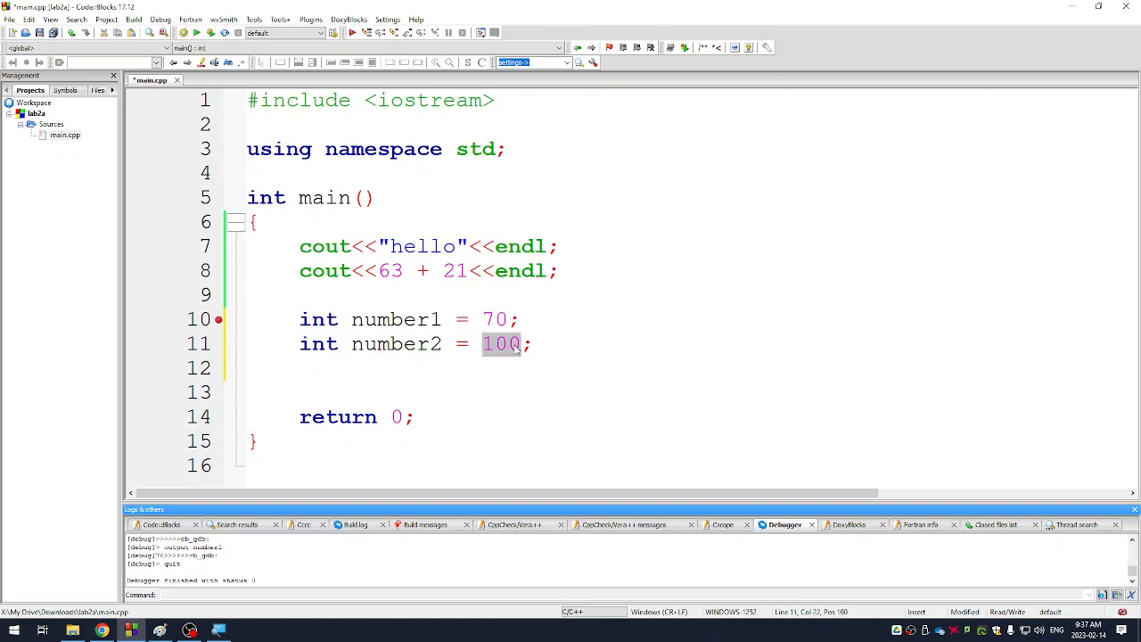
pyautogui.press('Return')
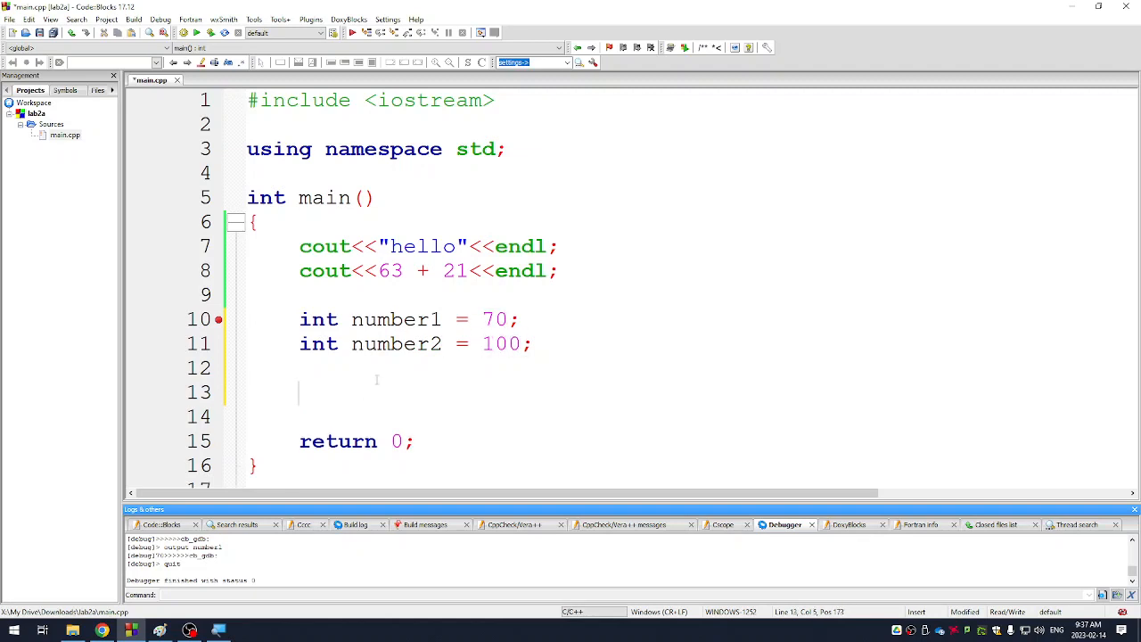
# Write cout<<number1 + number2<<endl; and build and run to print 170
pyautogui.write('cout')
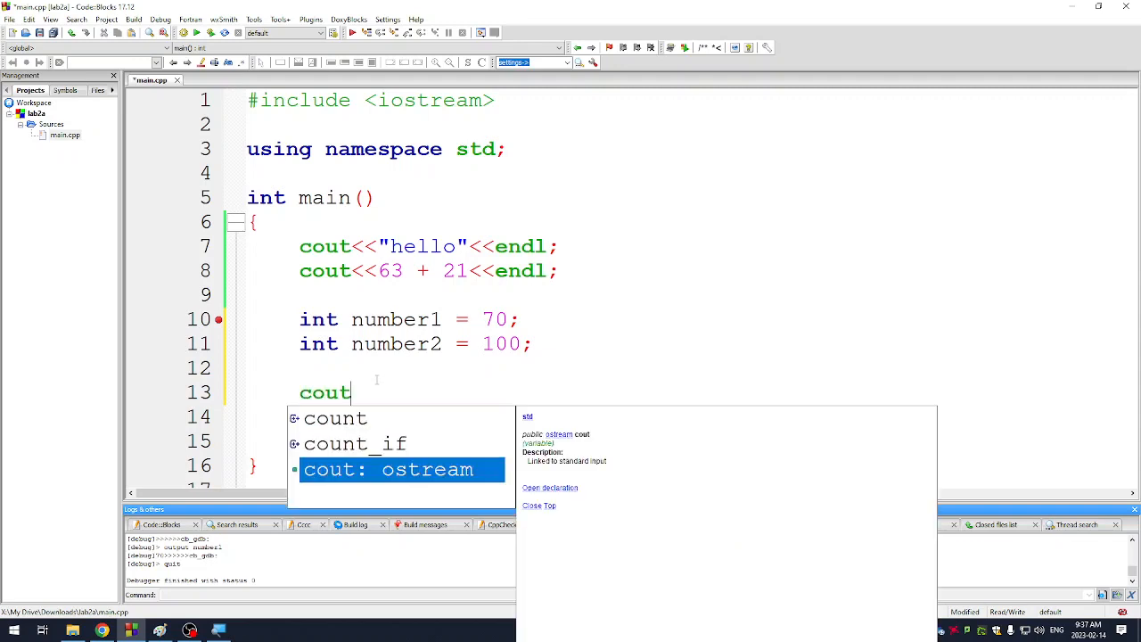
pyautogui.write('<<number1 _')
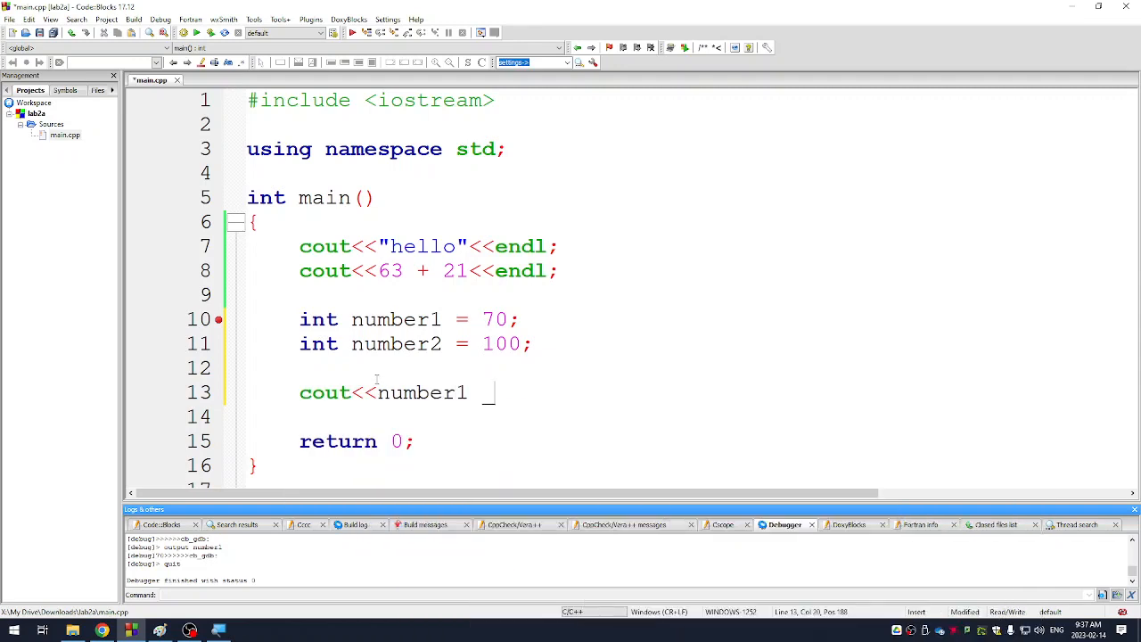
pyautogui.write('+ number')
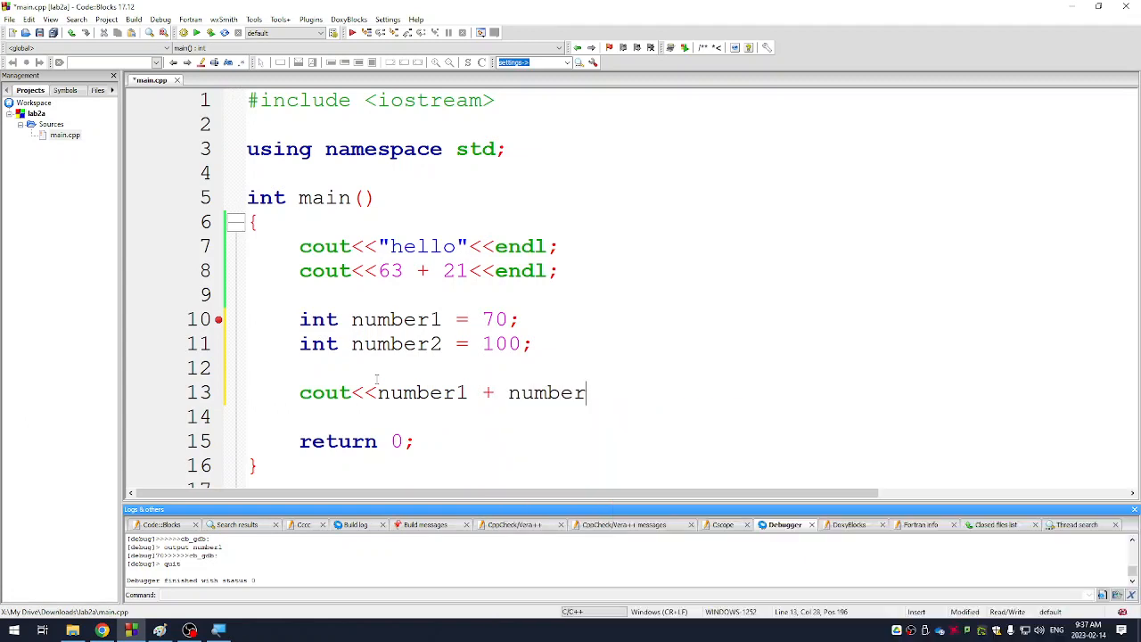
pyautogui.write('2<<')
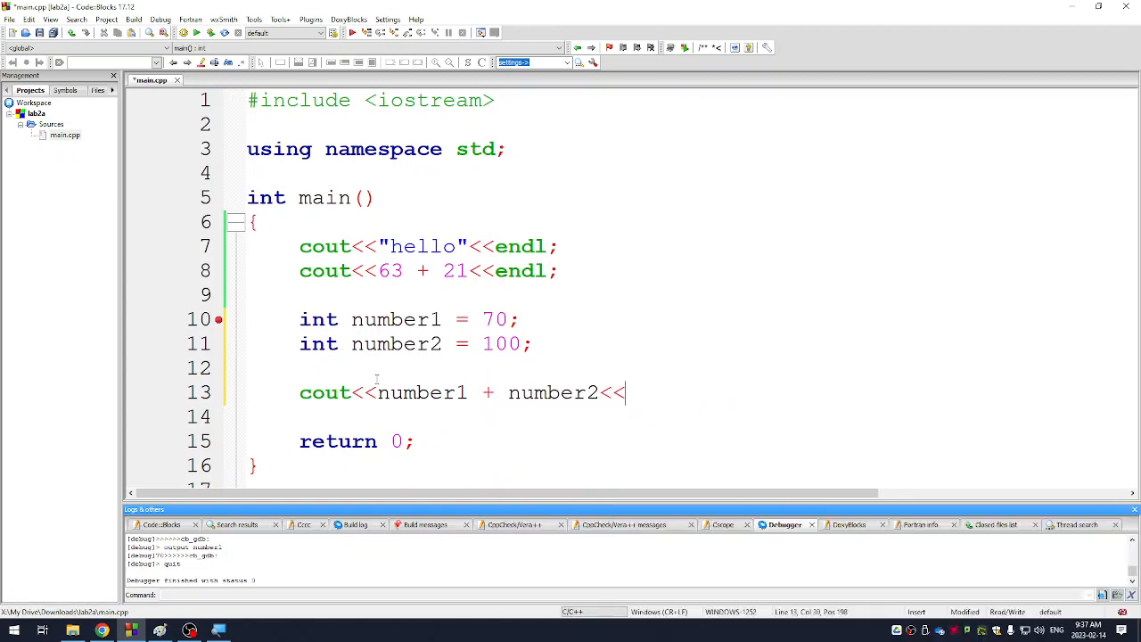
pyautogui.write('endl;')
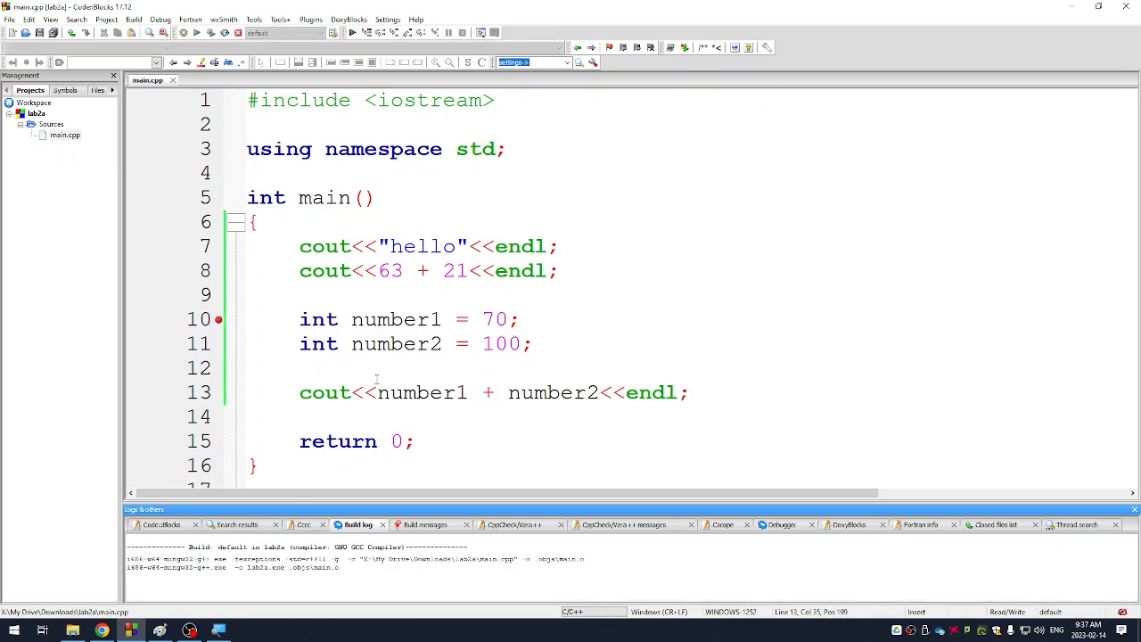
pyautogui.click(197, 32)
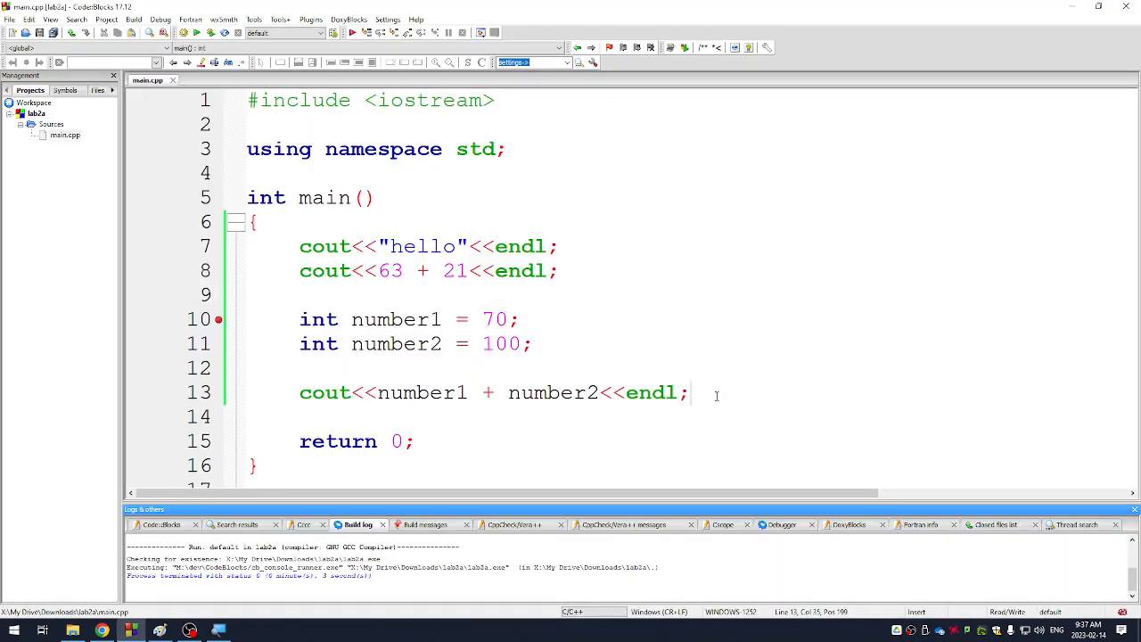
# Write 'number1 = number1 + 80;' followed by 'cout<<number1<<endl;' in main
pyautogui.write('n')
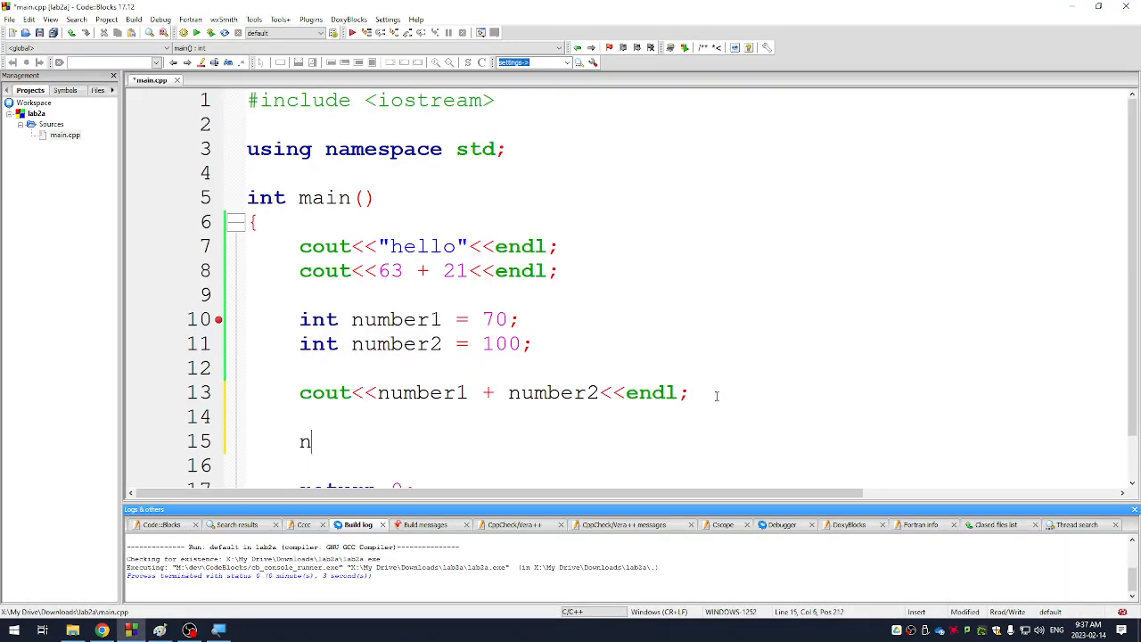
pyautogui.write('umber1')
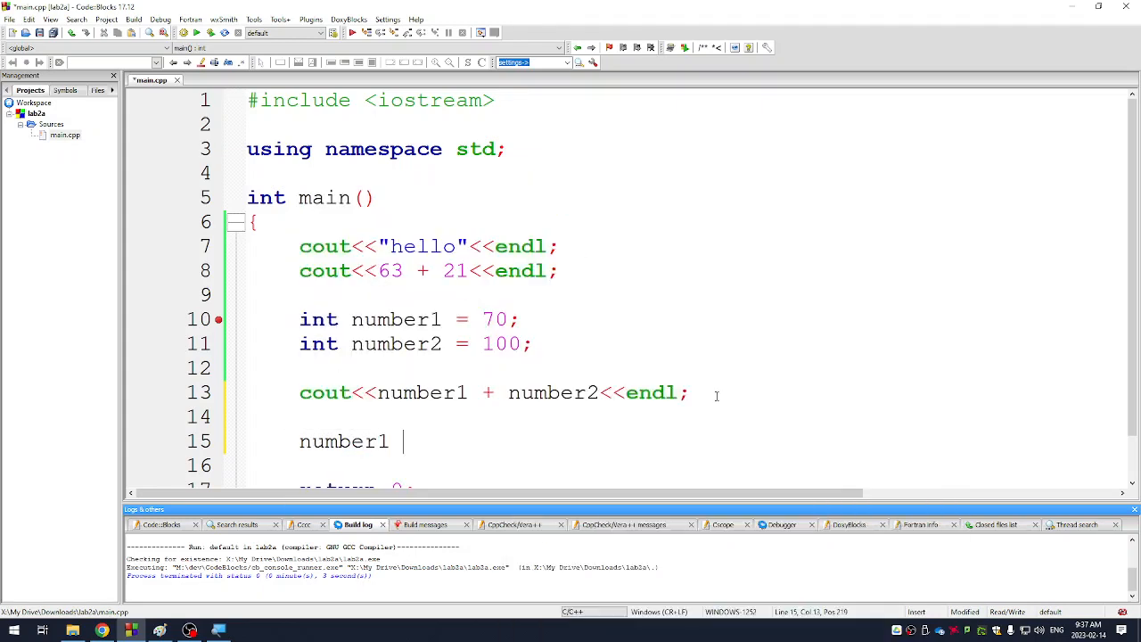
pyautogui.write('= number1 +')
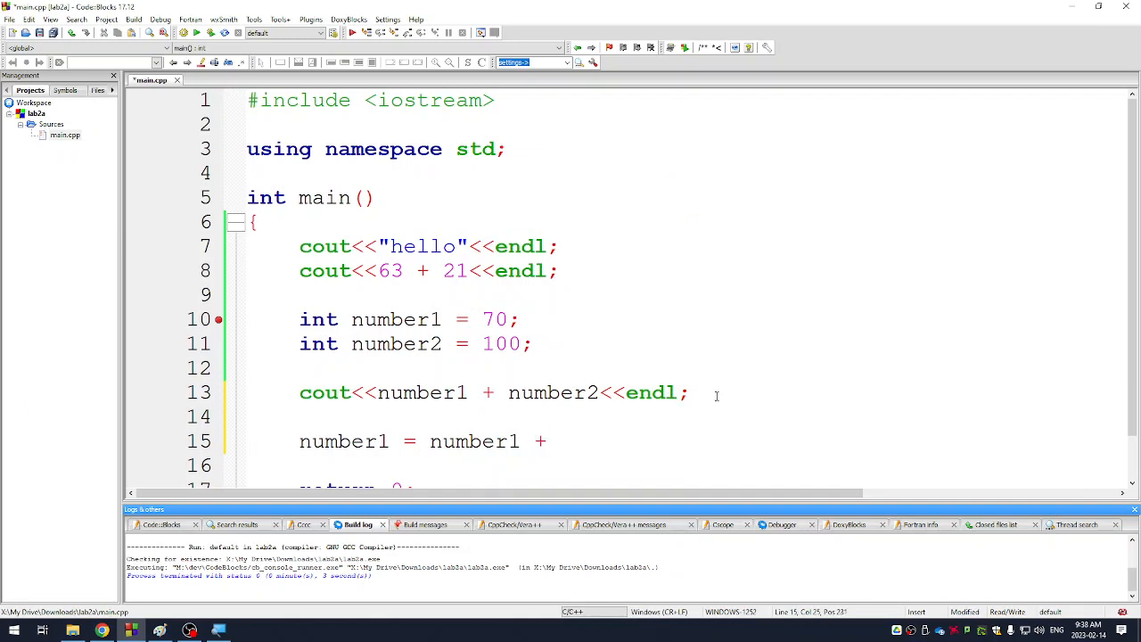
pyautogui.write('80;')
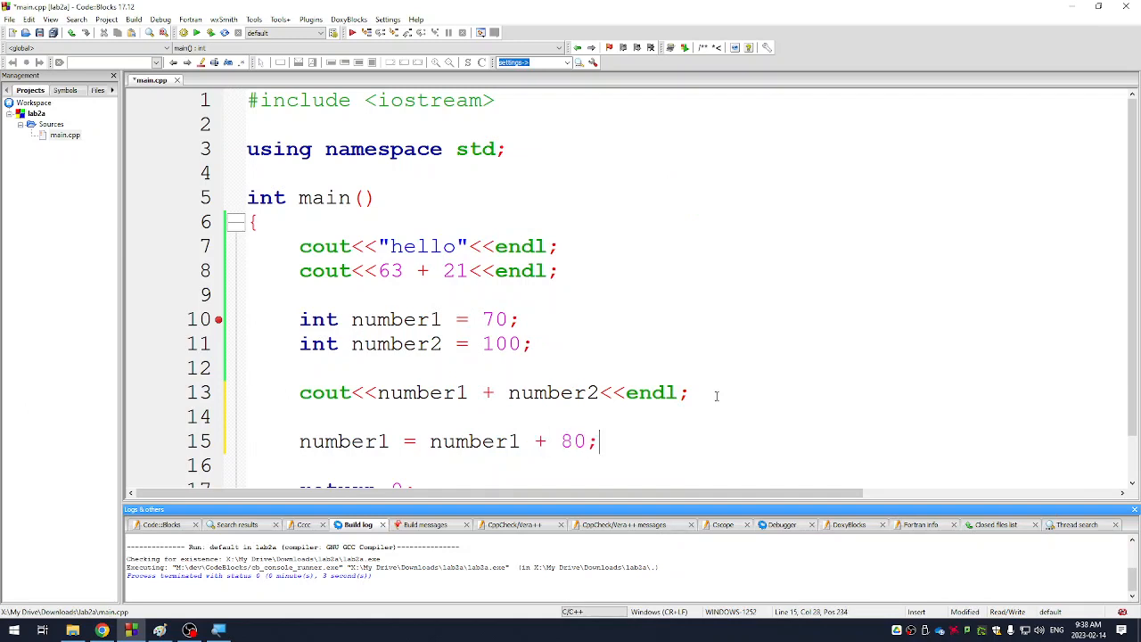
pyautogui.scroll(-3)
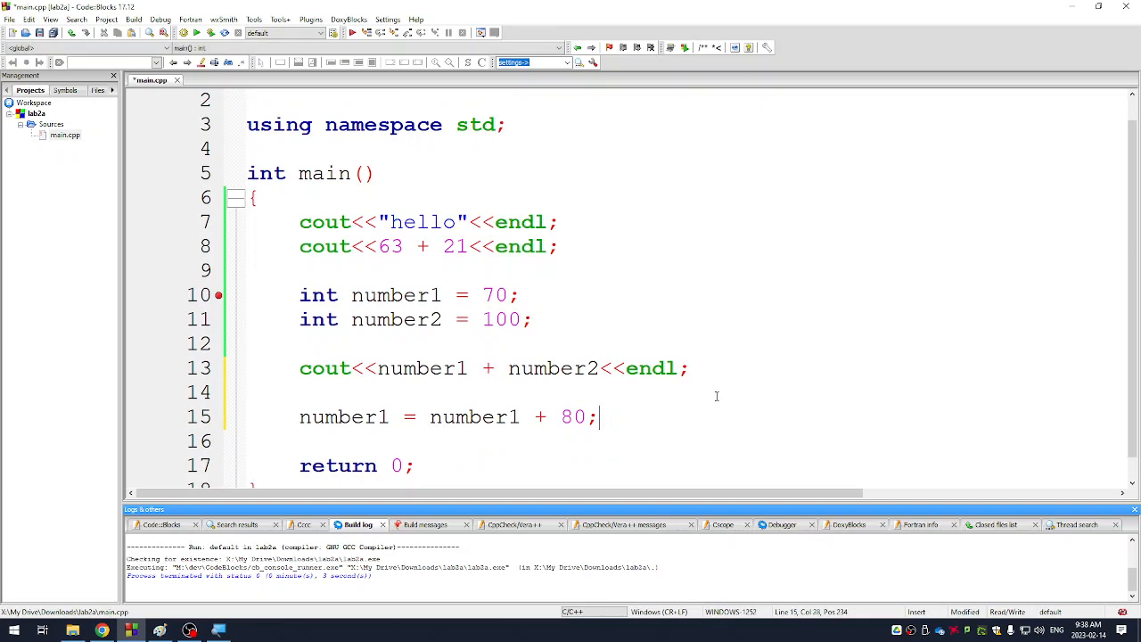
pyautogui.write('v')
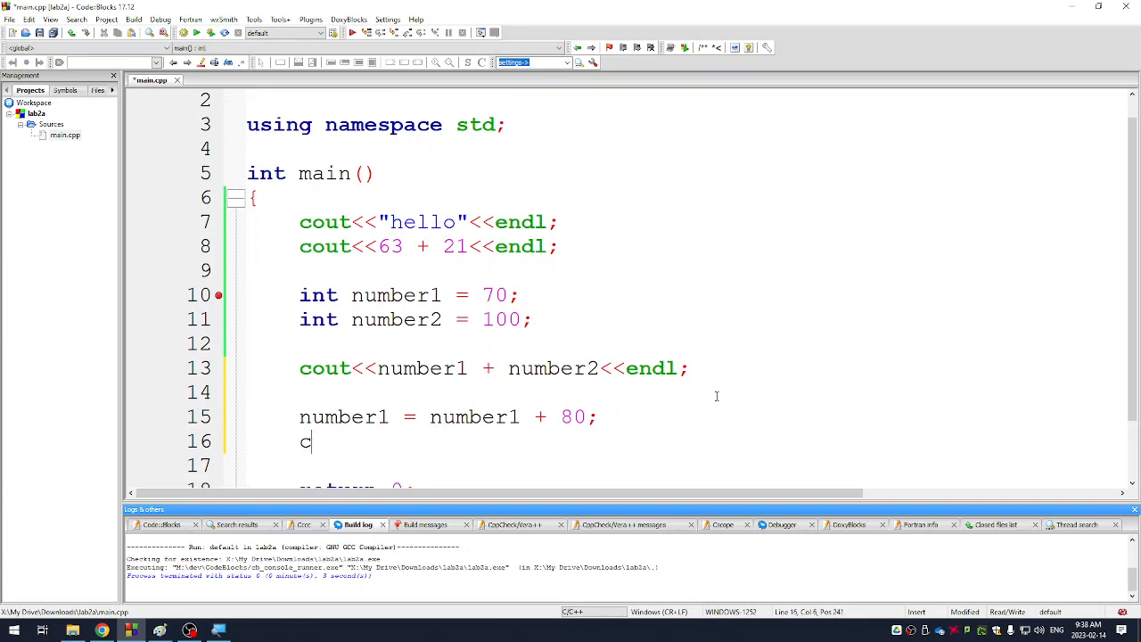
pyautogui.write('out<<')
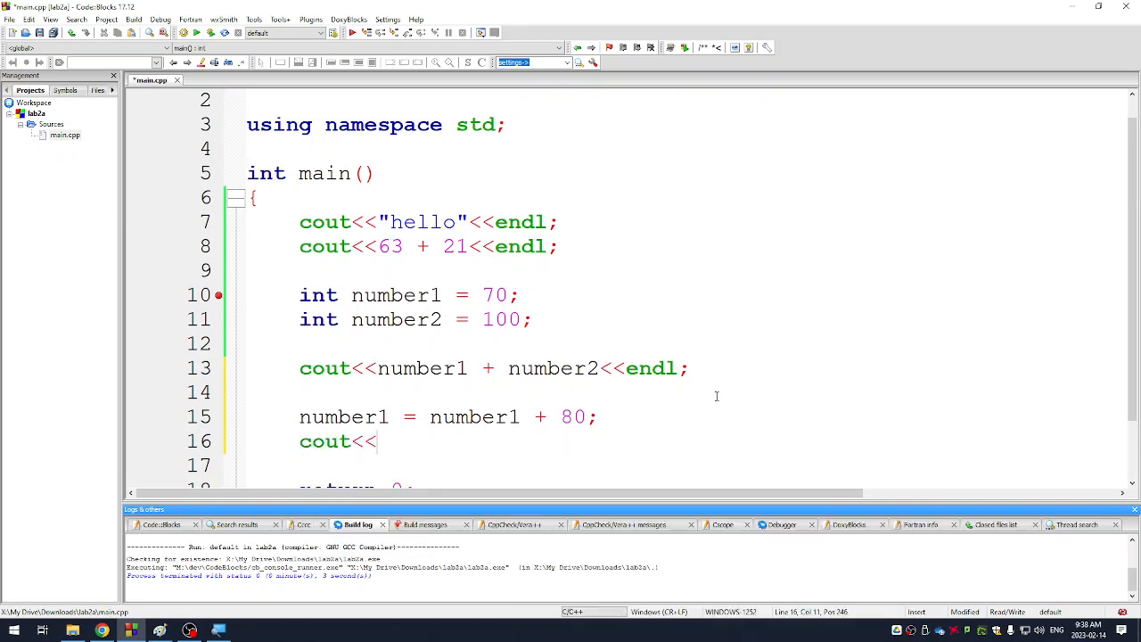
pyautogui.write('number1<<')
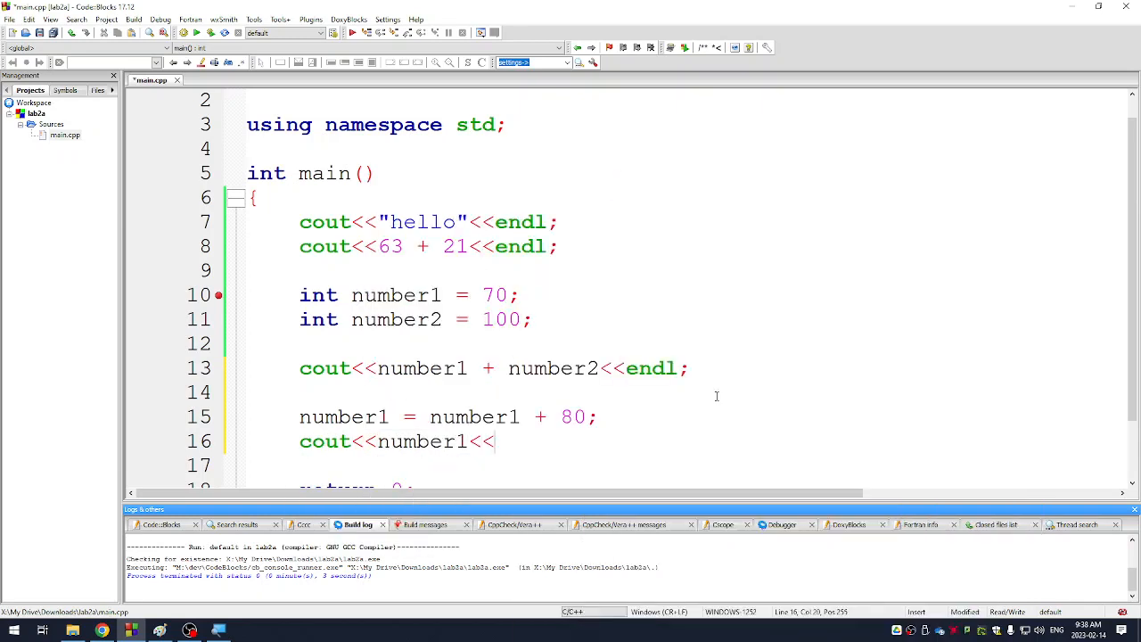
pyautogui.write('endl;')
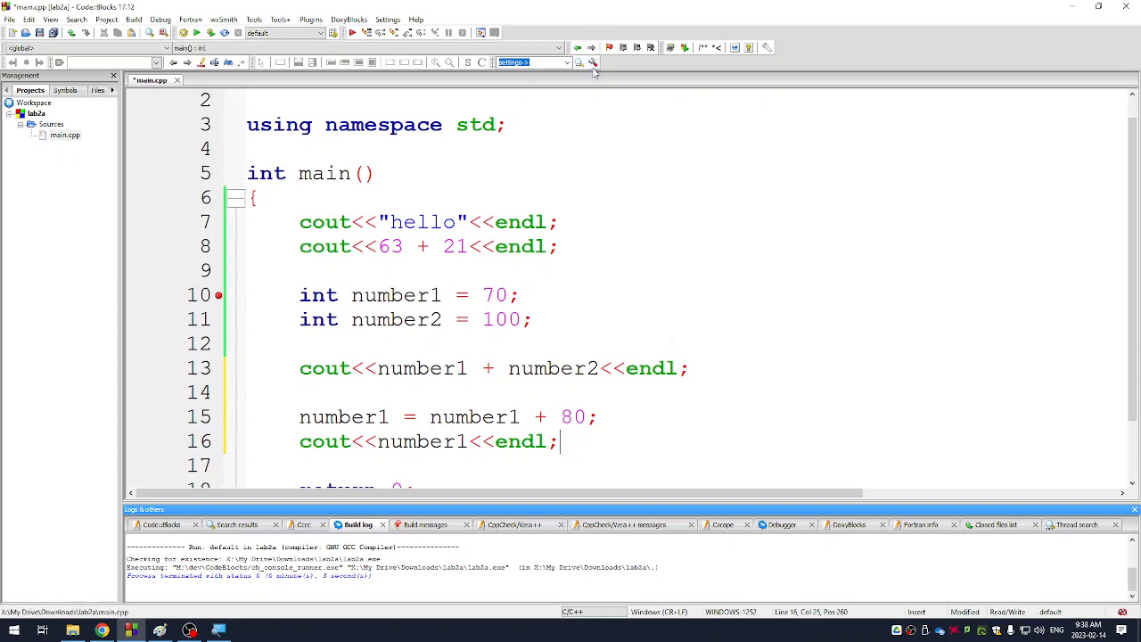
# Build and run the program, check the console output, and return to the editor
pyautogui.doubleClick(496, 296)
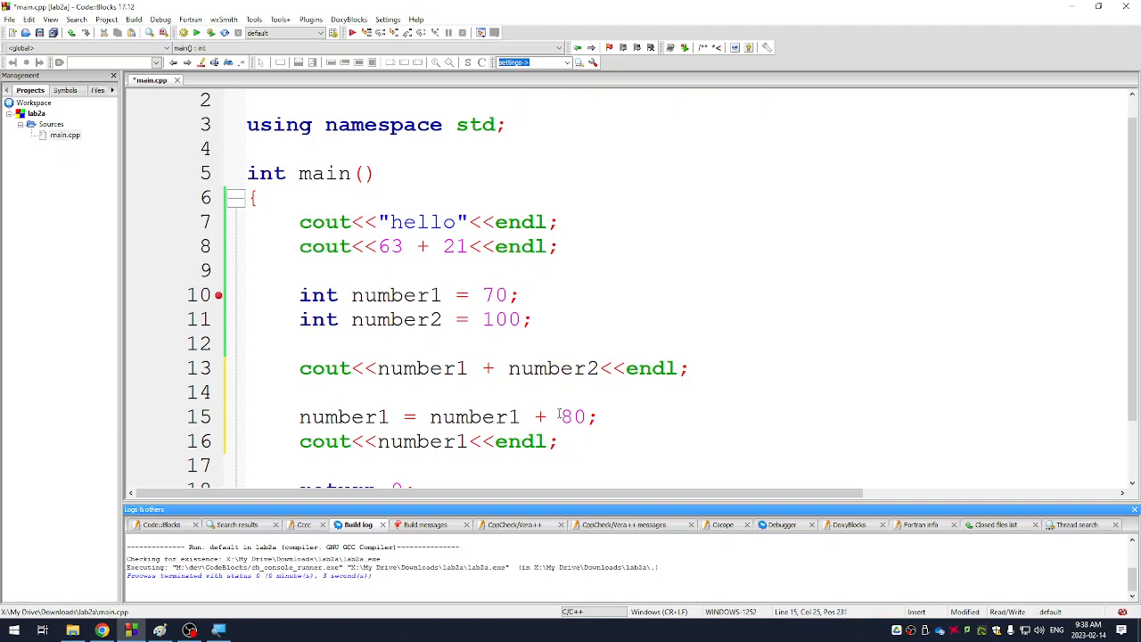
pyautogui.scroll(-3)
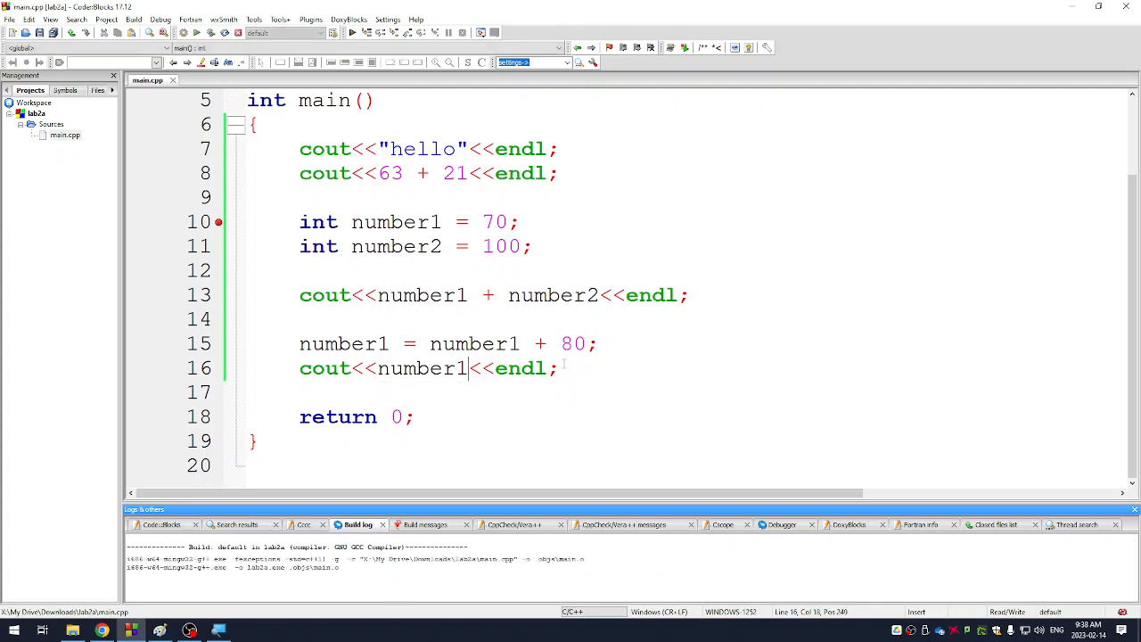
pyautogui.click(366, 32)
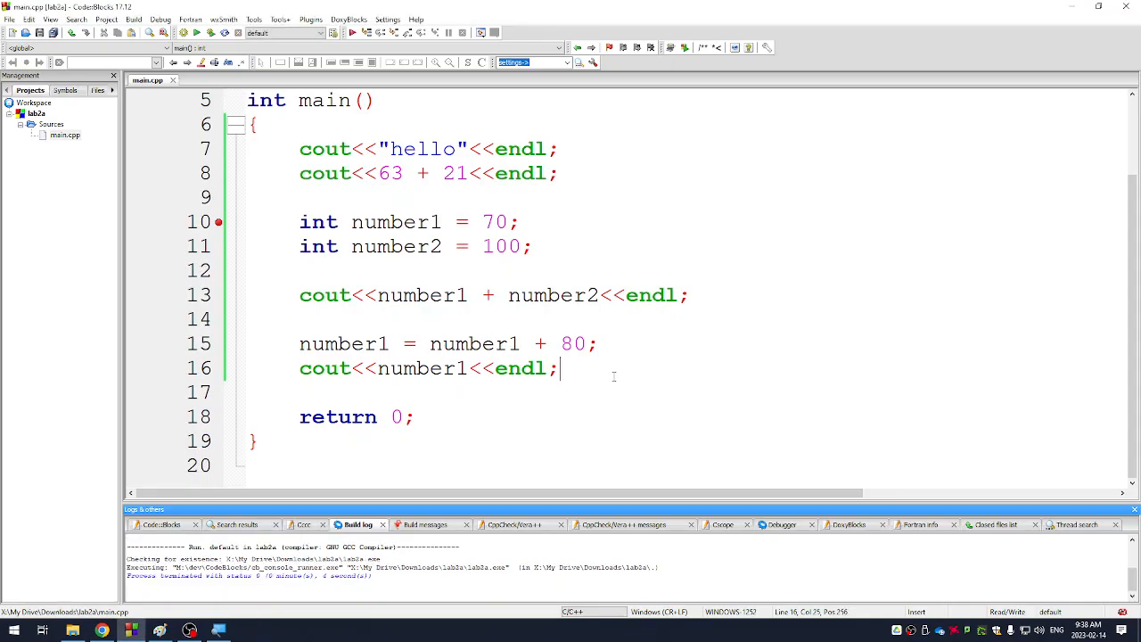
# Write 'number1 += 10;' followed by 'cout<<number1<<endl;'
pyautogui.write('nu')
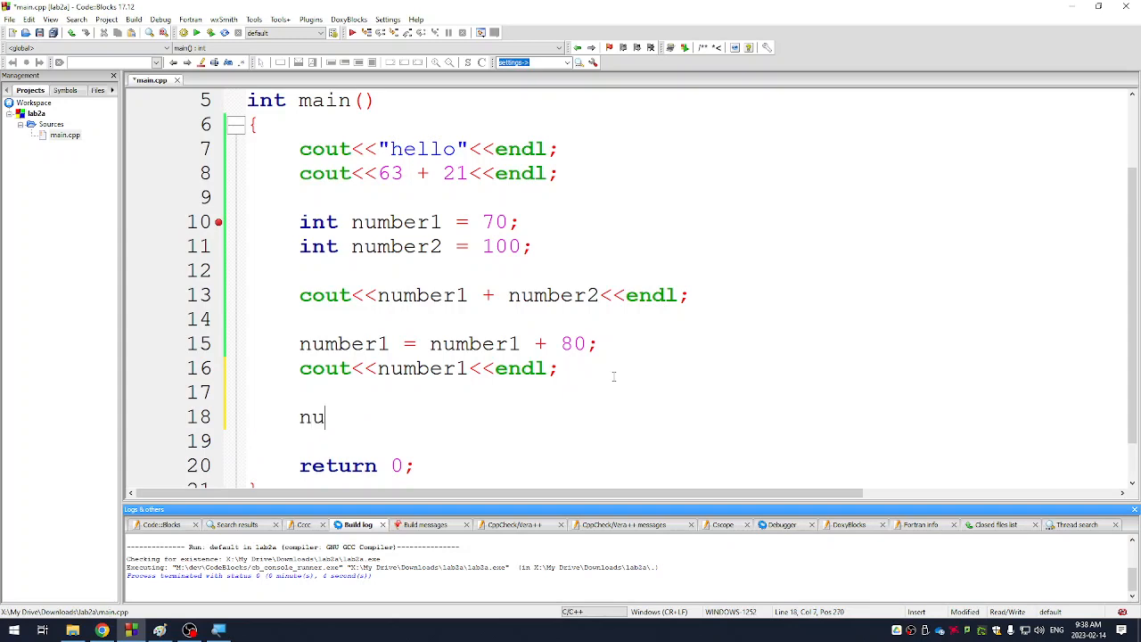
pyautogui.write('mber1')
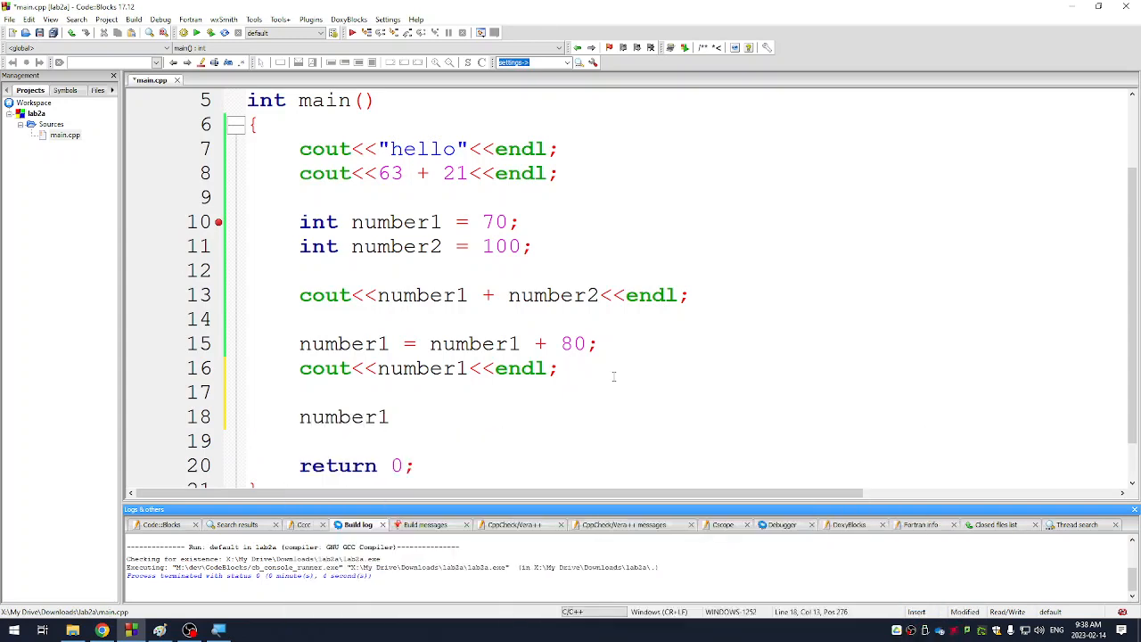
pyautogui.write('+= 10;')
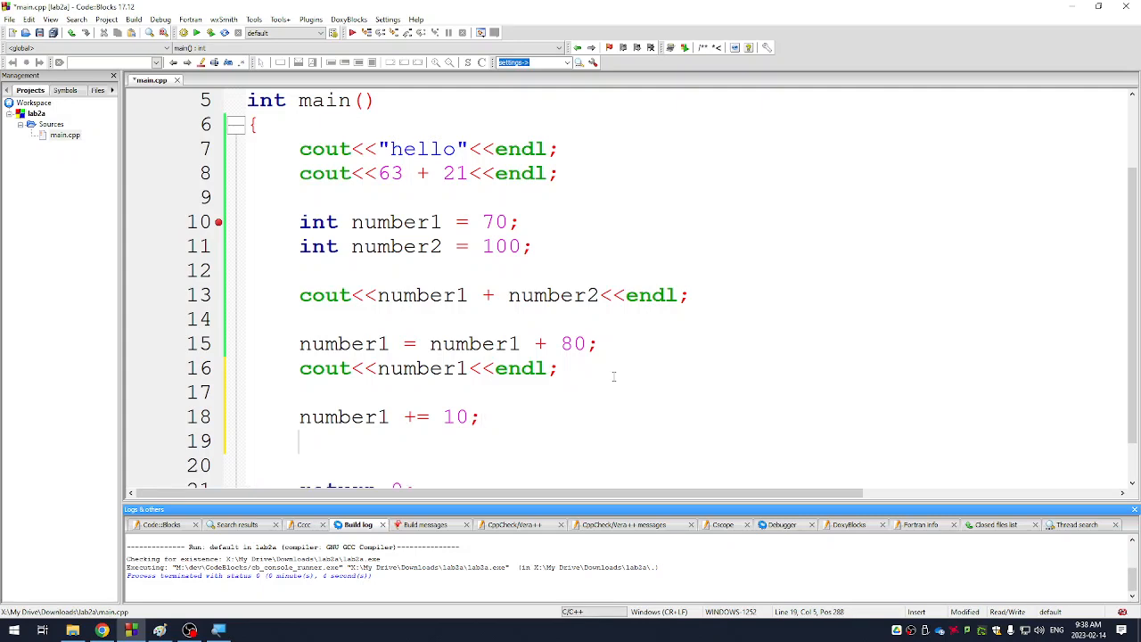
pyautogui.write('cout<<nu')
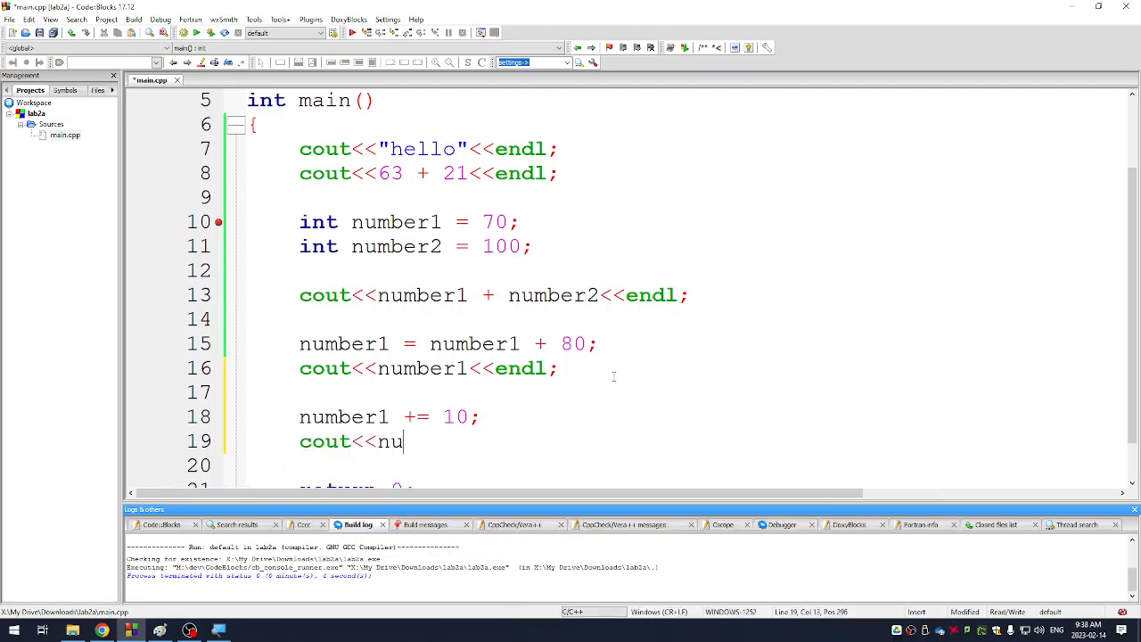
pyautogui.write('mber1<')
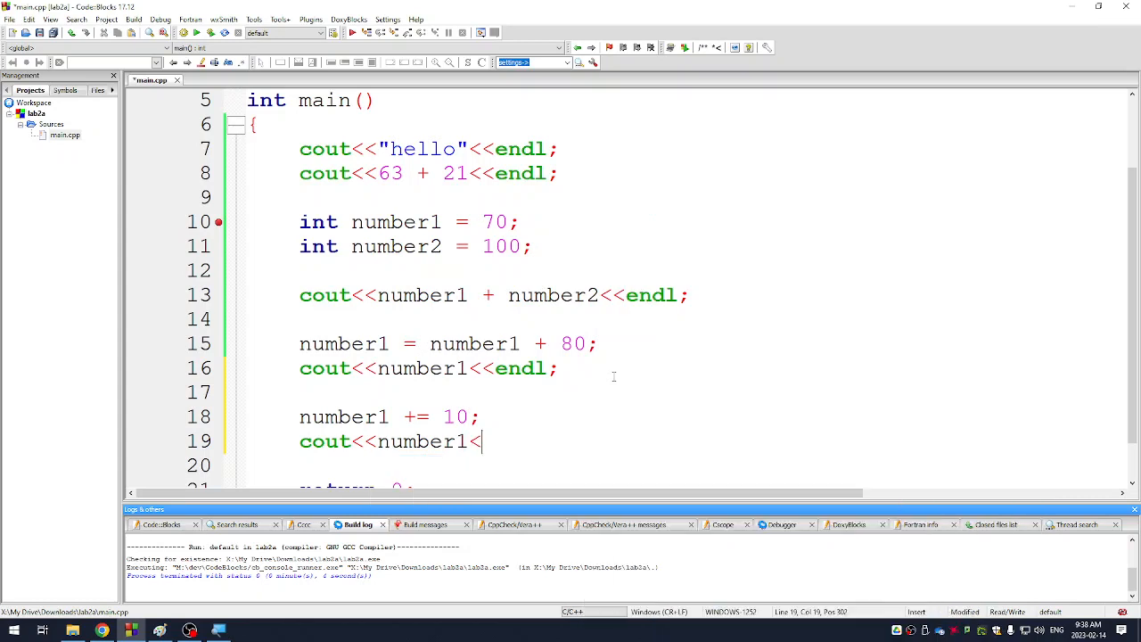
pyautogui.write('<endl;')
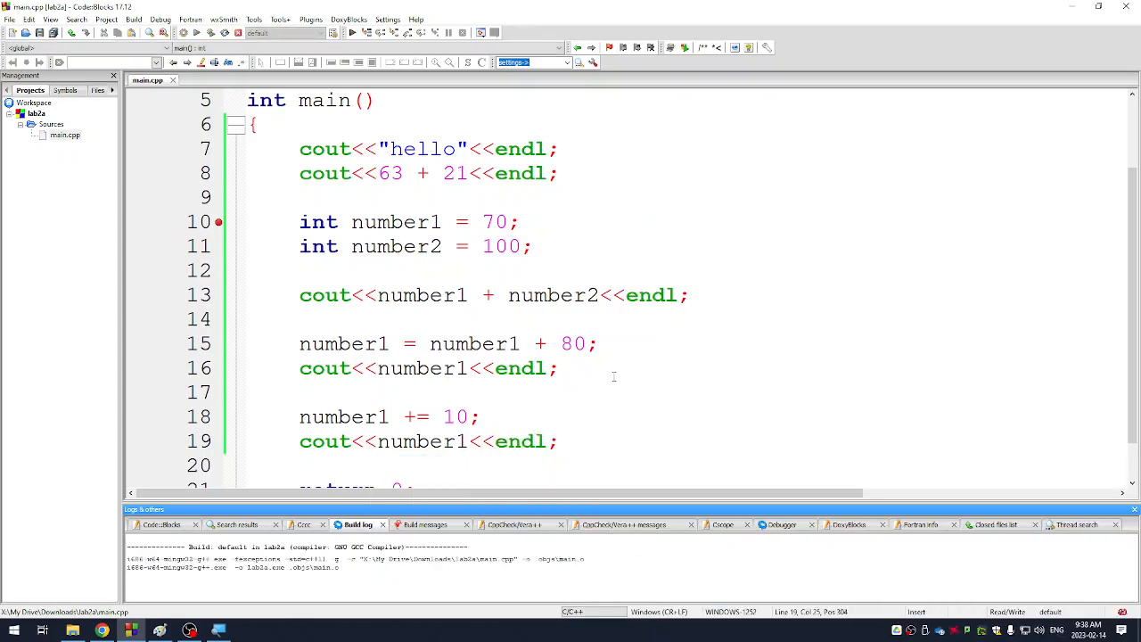
# Build and run to see 160 printed, then close the console window
pyautogui.click(366, 32)
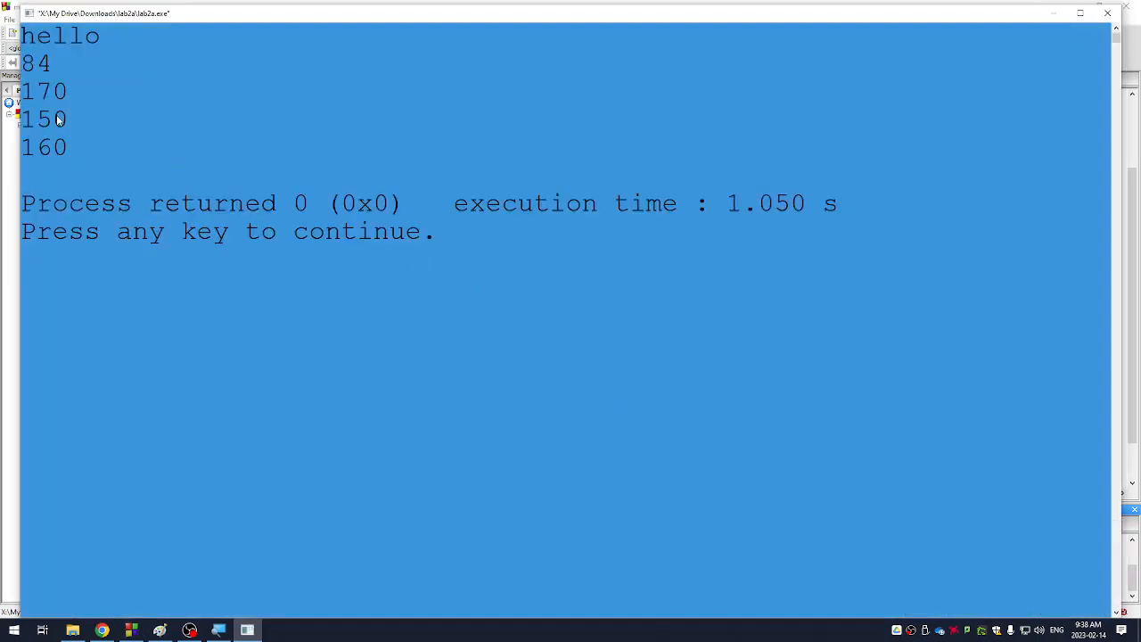
pyautogui.click(246, 631)
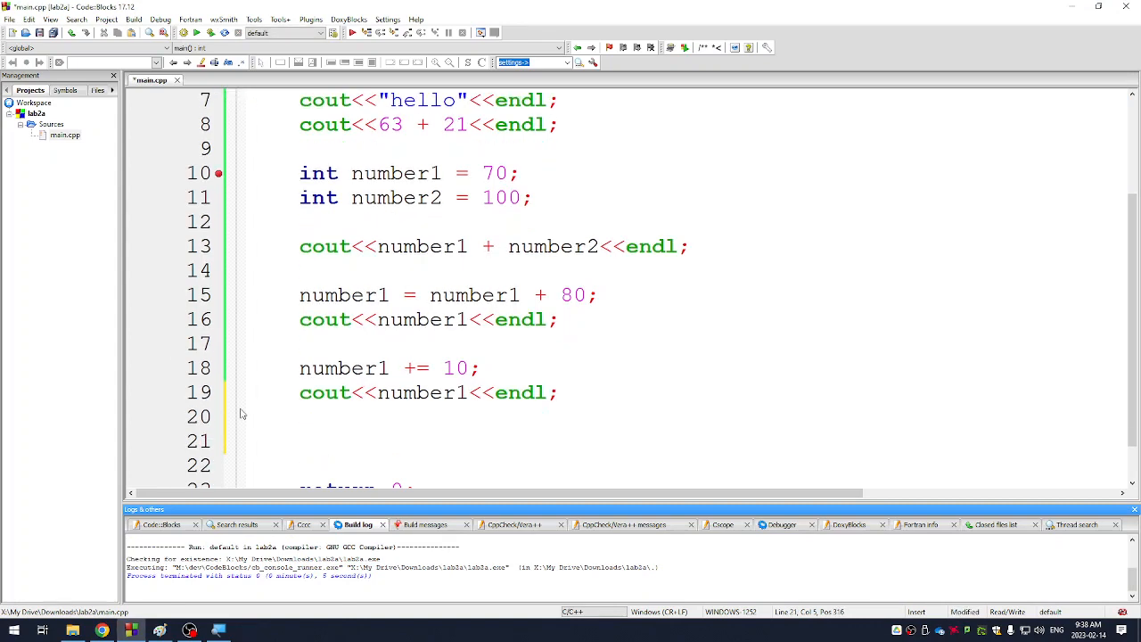
# Write 'number1++;' followed by 'cout<<number1<<endl;' and build and run the program
pyautogui.write('number1++;')
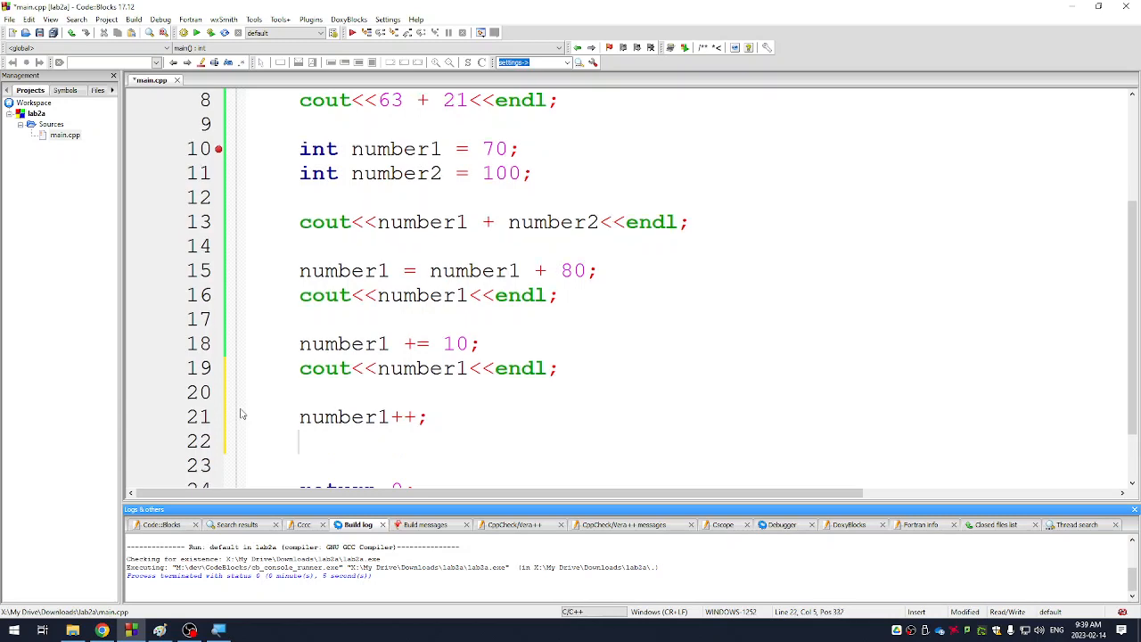
pyautogui.write('cout<<')
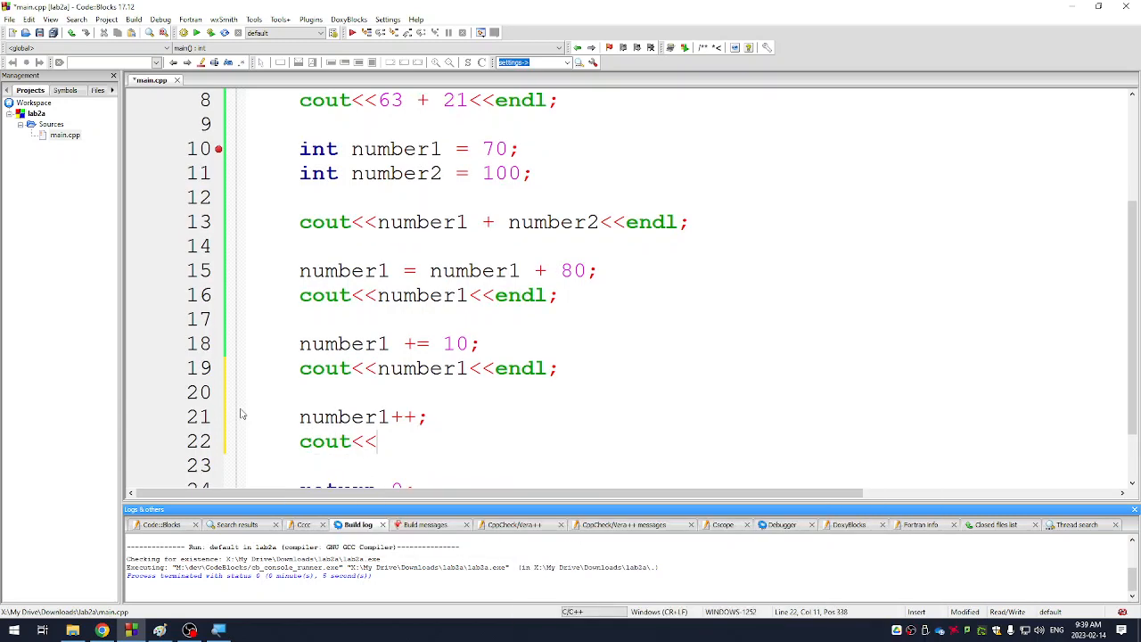
pyautogui.write('nu')
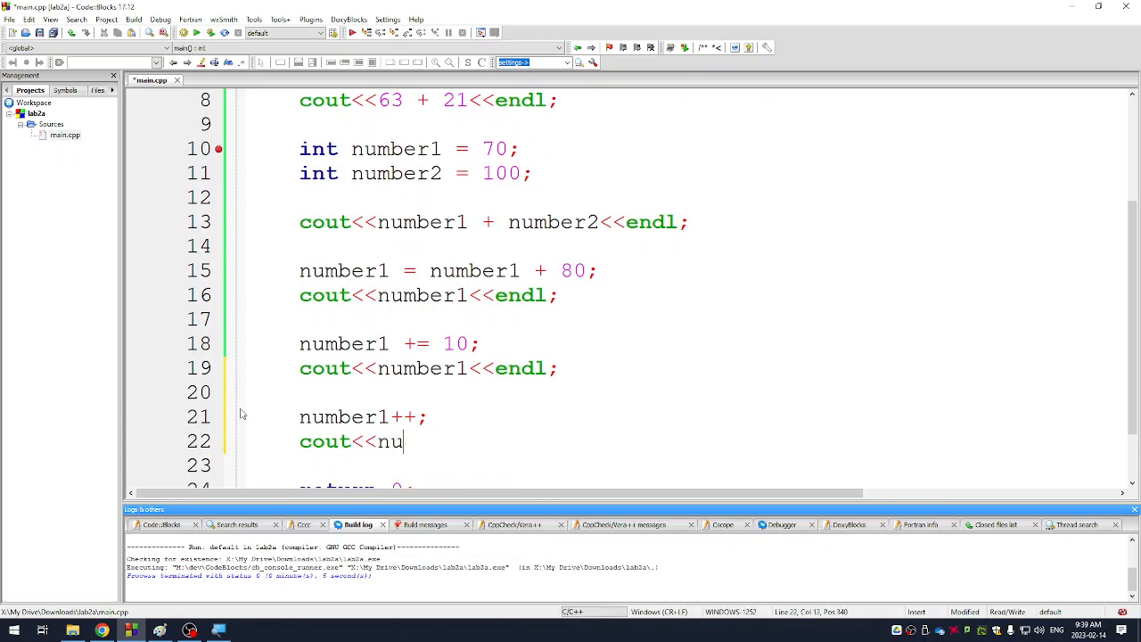
pyautogui.write('mber1<<en')
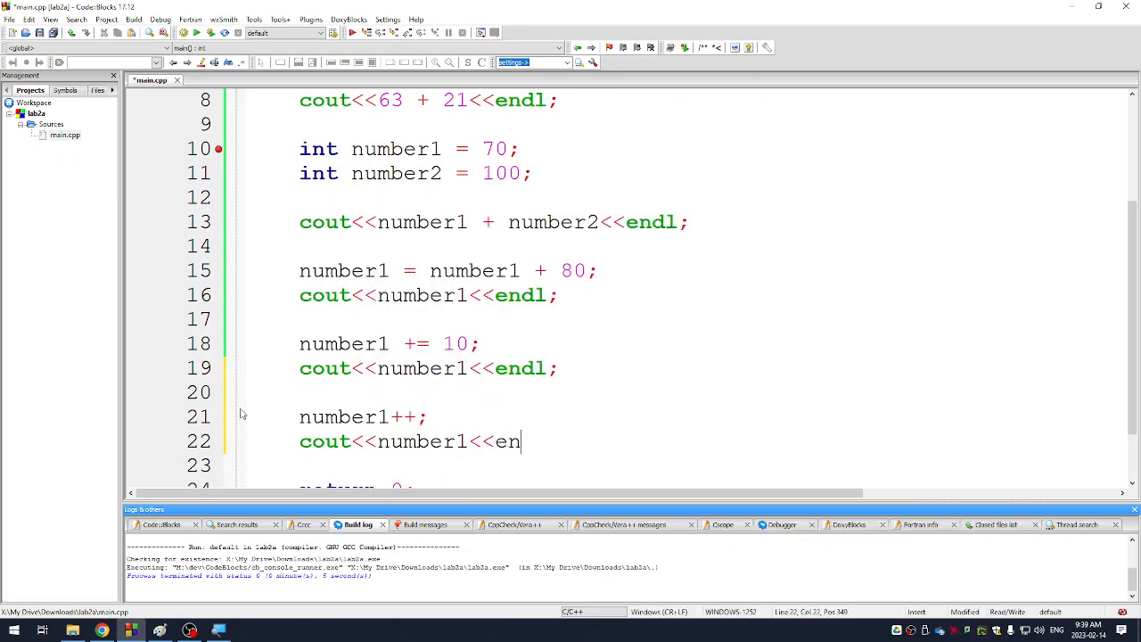
pyautogui.write('dl;')
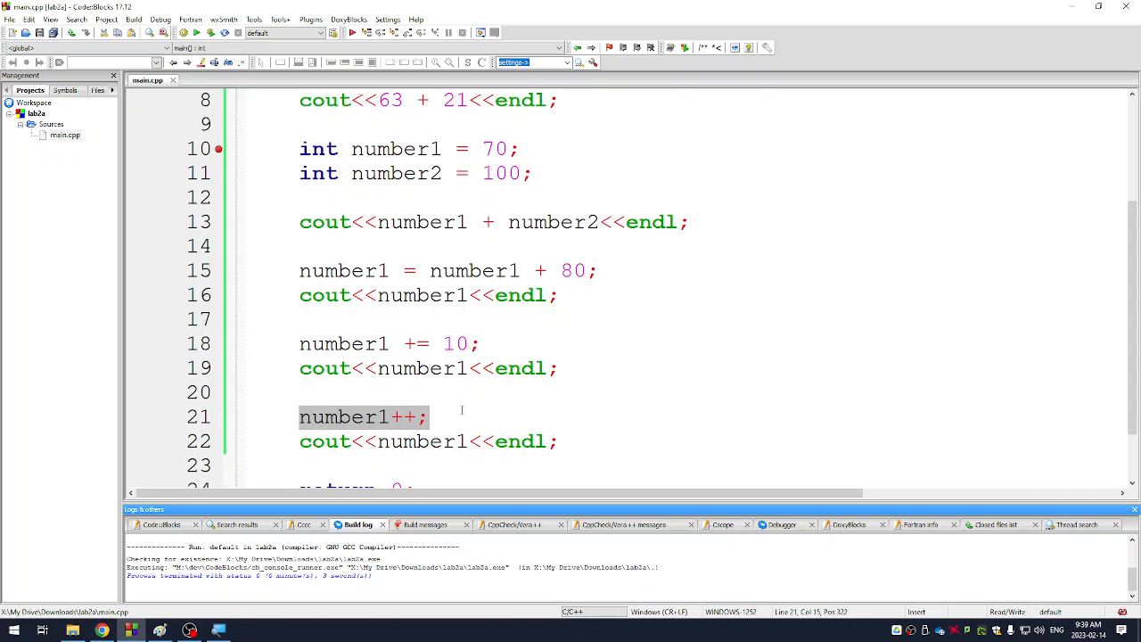
pyautogui.click(645, 440)
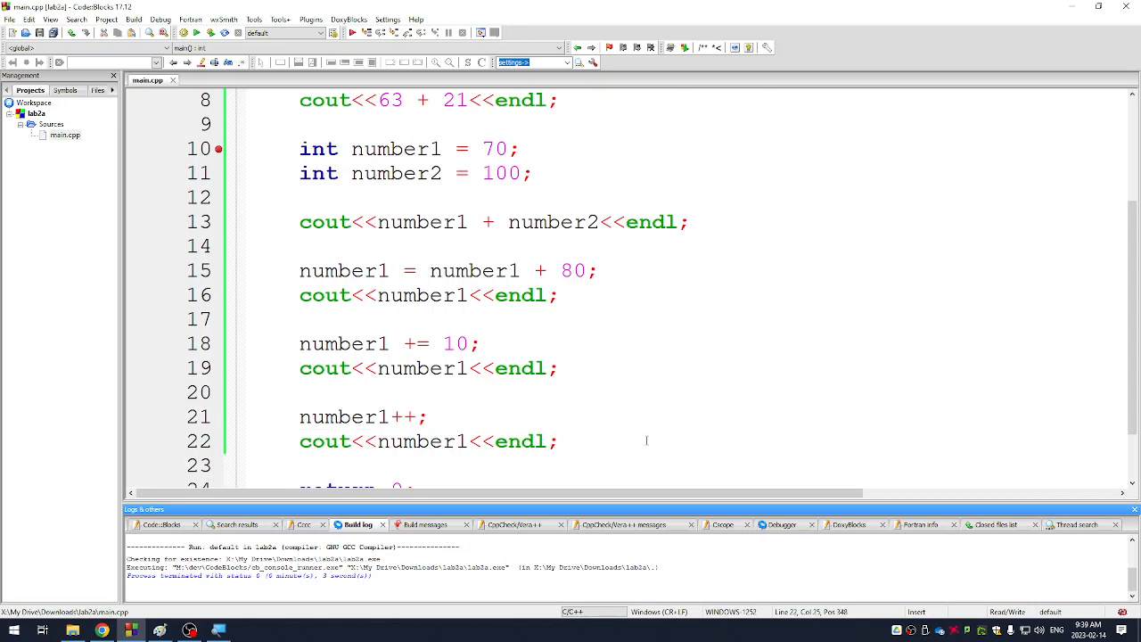